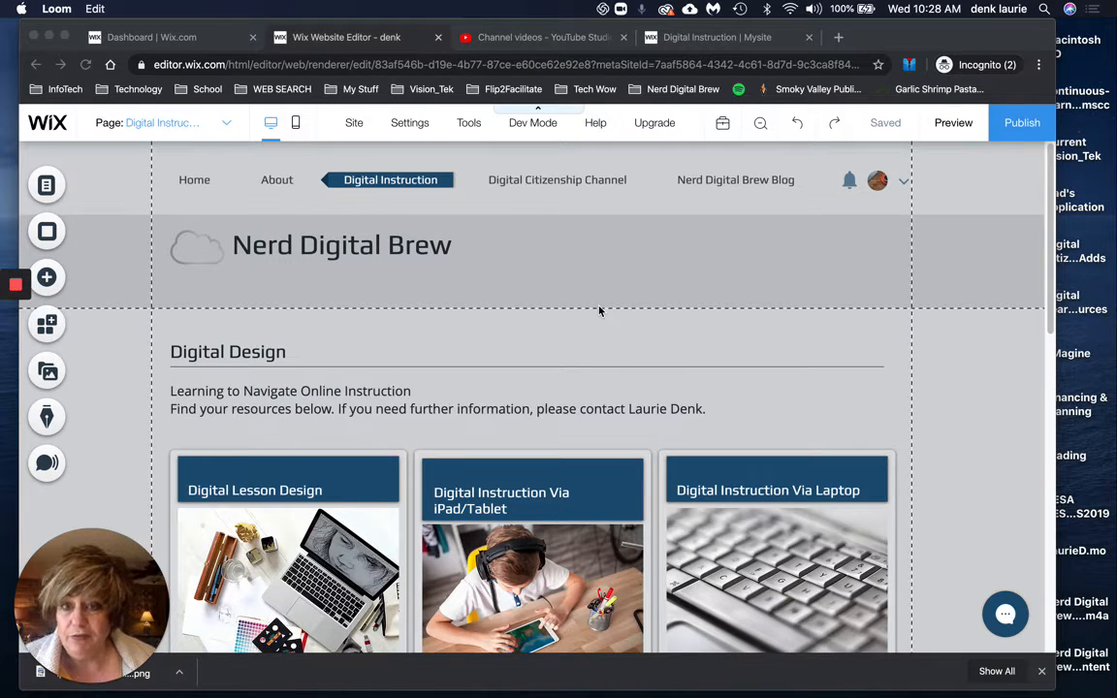
Step: Review the site's page list, then return to the page canvas
{"action": "scroll", "scroll_direction": "down", "scroll_amount": 3}
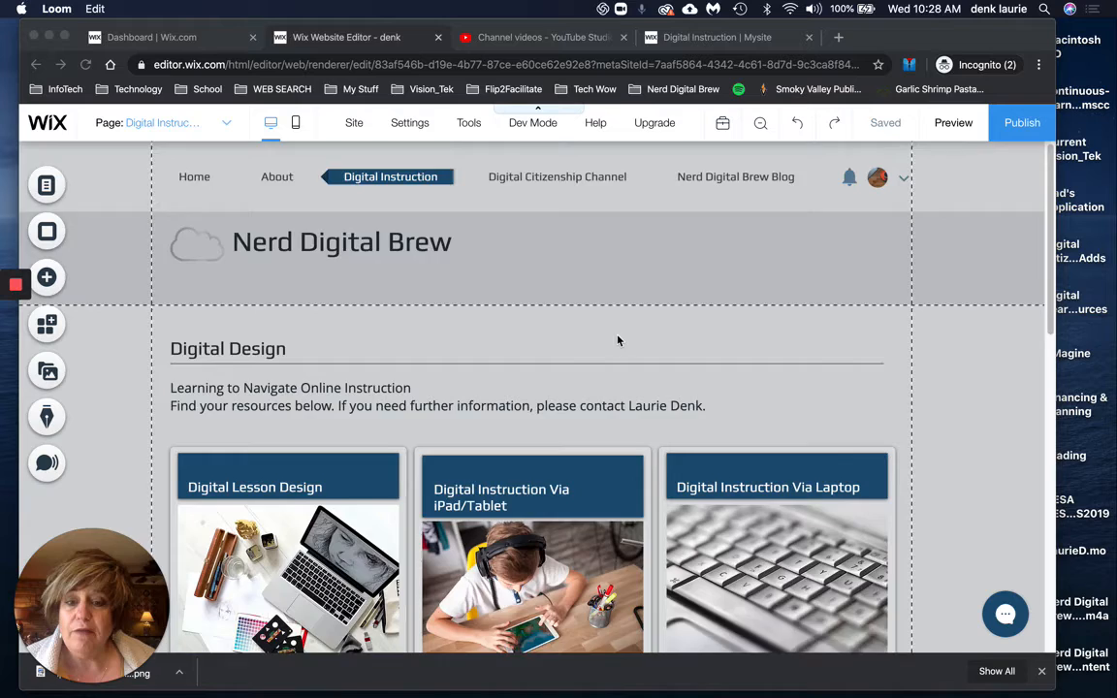
{"action": "scroll", "scroll_direction": "down", "scroll_amount": 3}
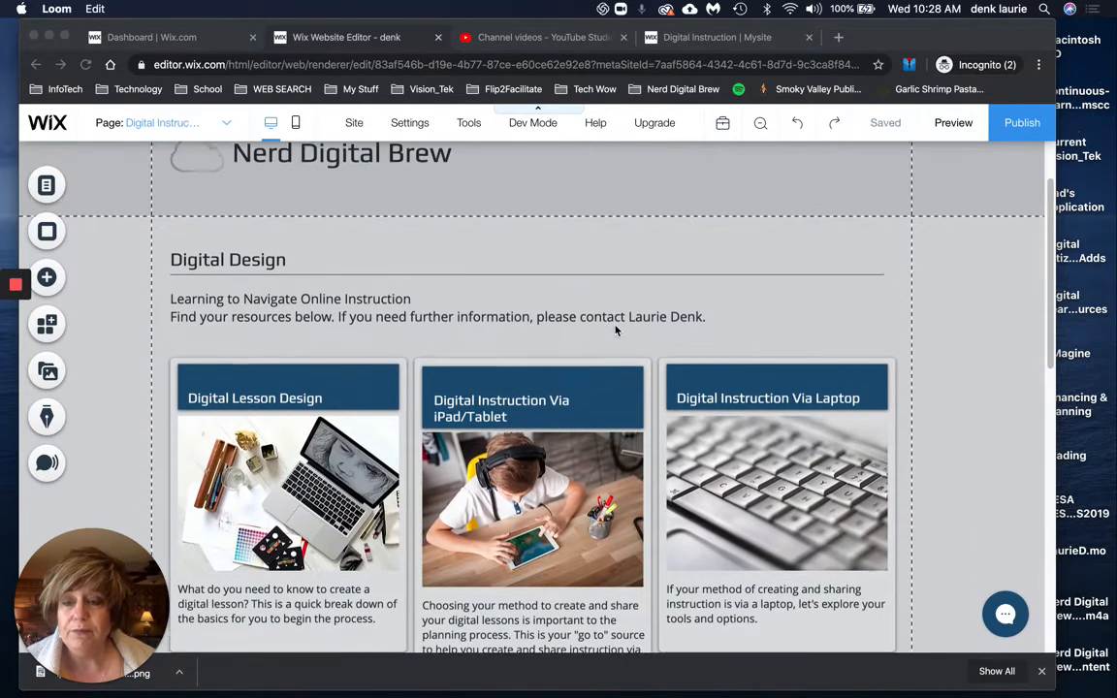
{"action": "scroll", "scroll_direction": "down", "scroll_amount": 3}
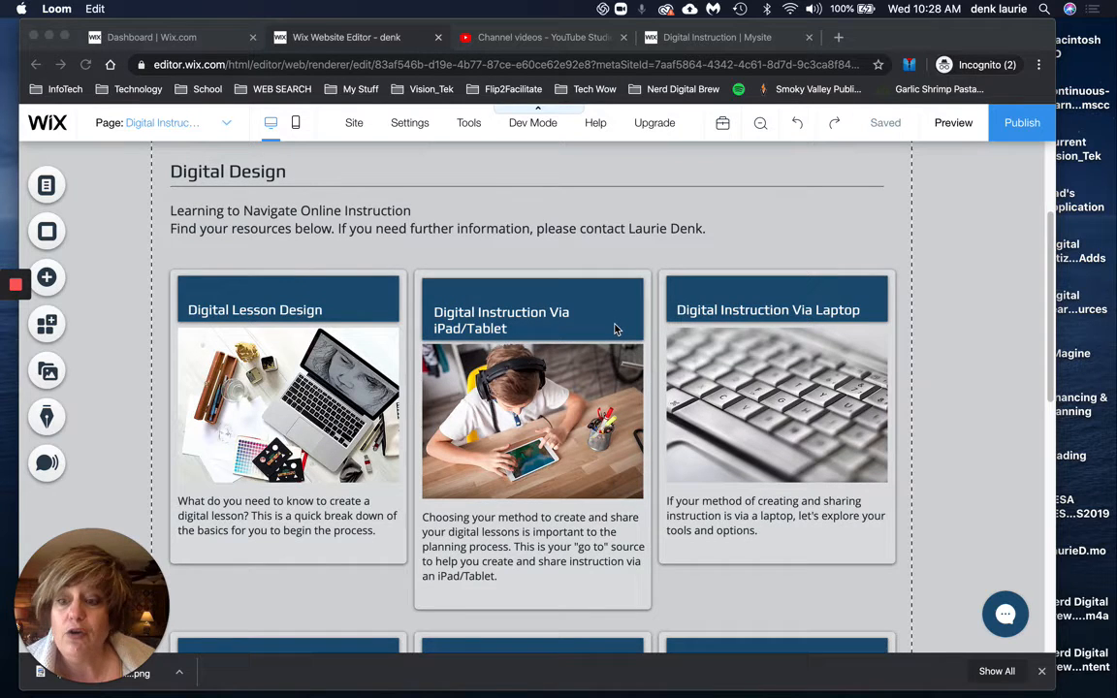
{"action": "mouse_move", "coordinate": [610, 334]}
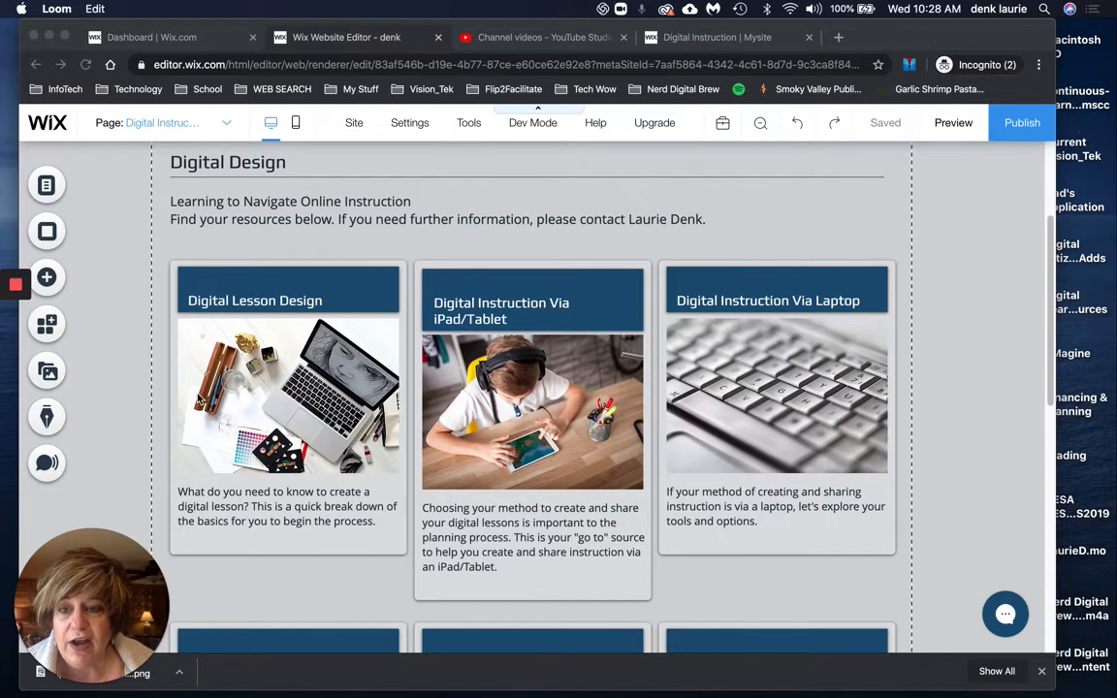
{"action": "mouse_move", "coordinate": [800, 458]}
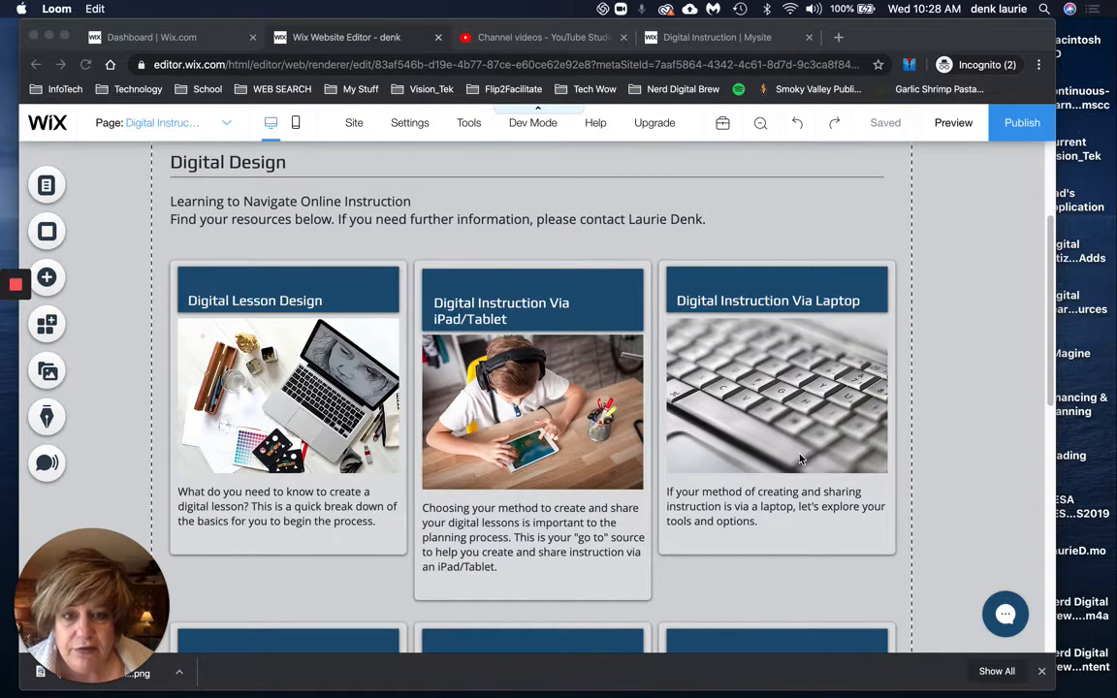
{"action": "scroll", "scroll_direction": "down", "scroll_amount": 3}
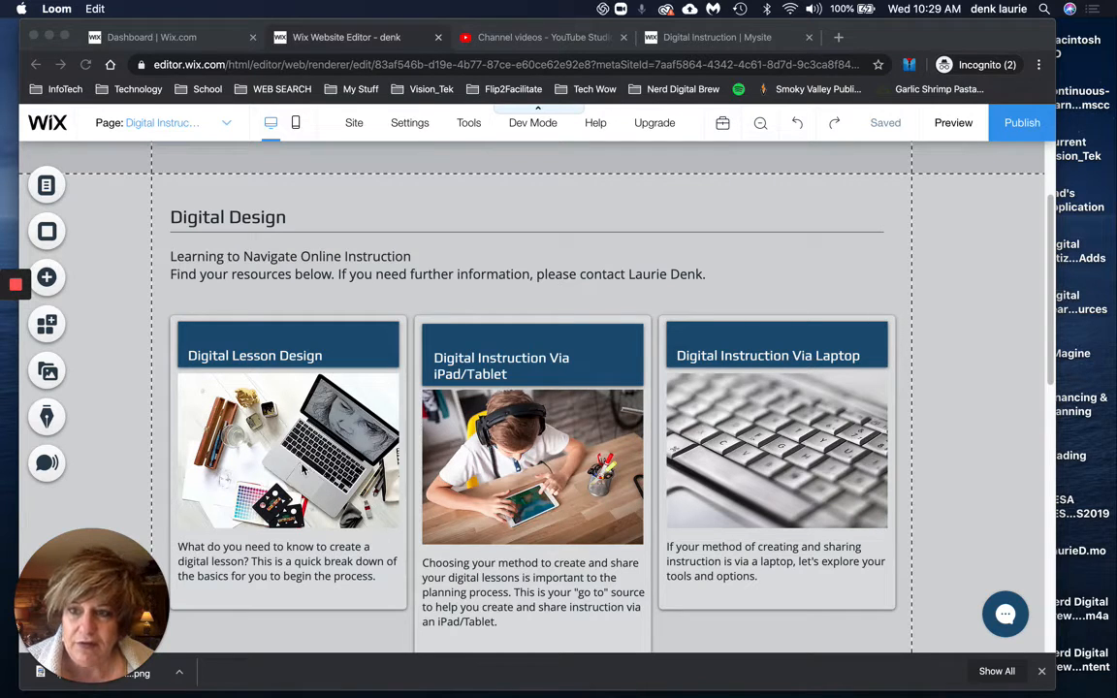
{"action": "mouse_move", "coordinate": [47, 184]}
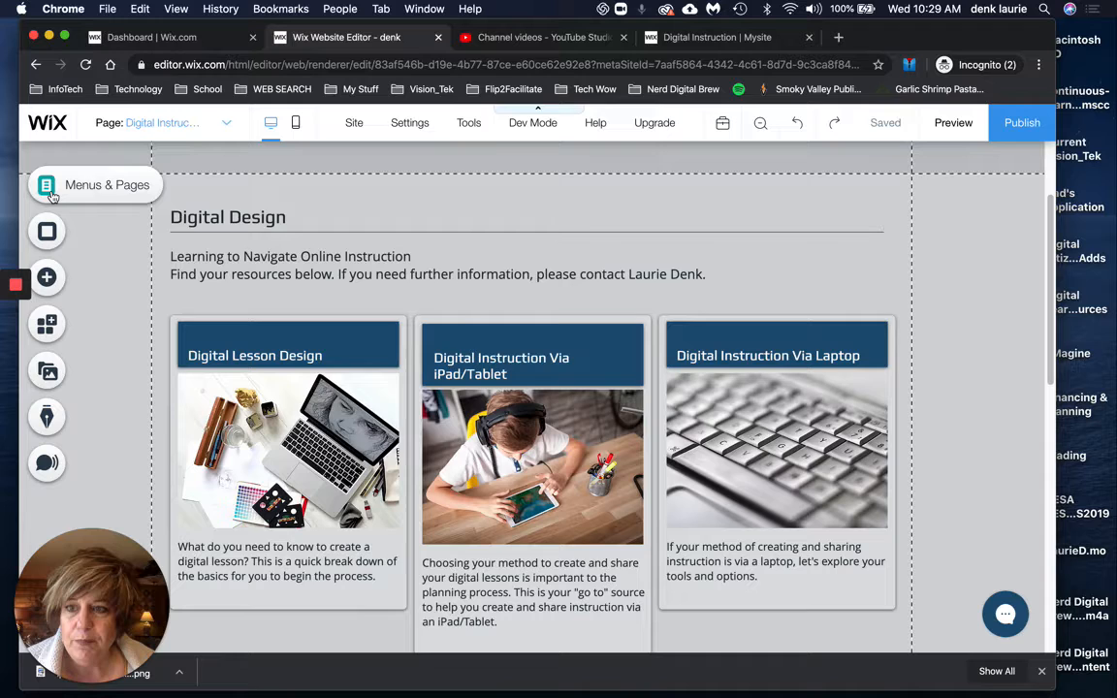
{"action": "left_click", "coordinate": [46, 185]}
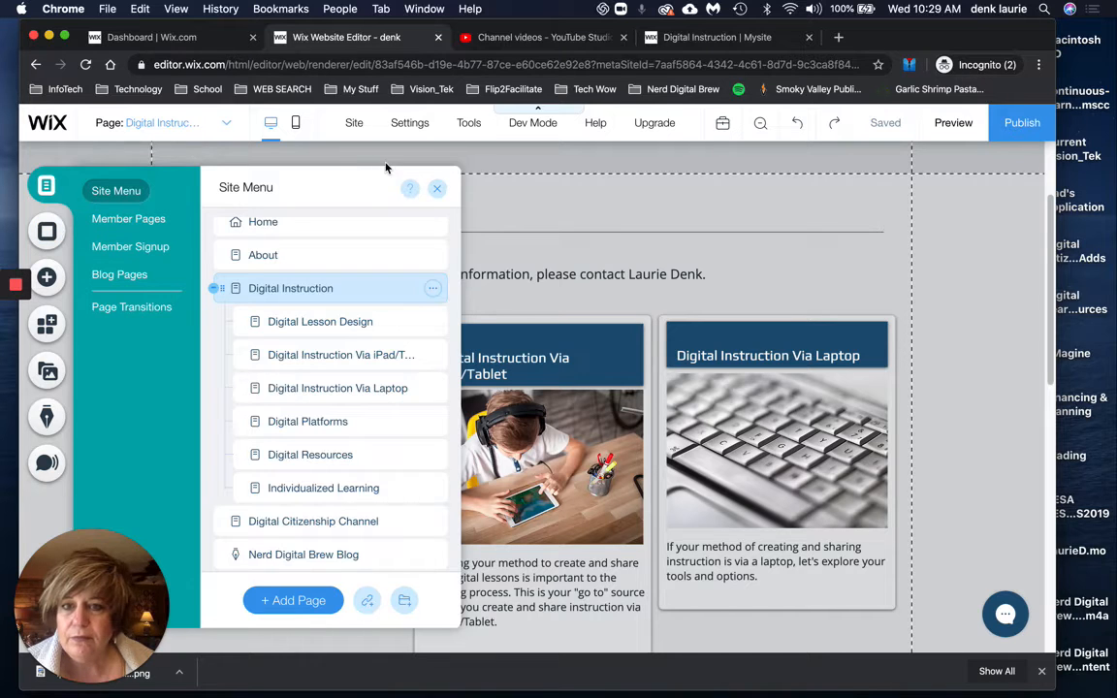
{"action": "left_click", "coordinate": [436, 188]}
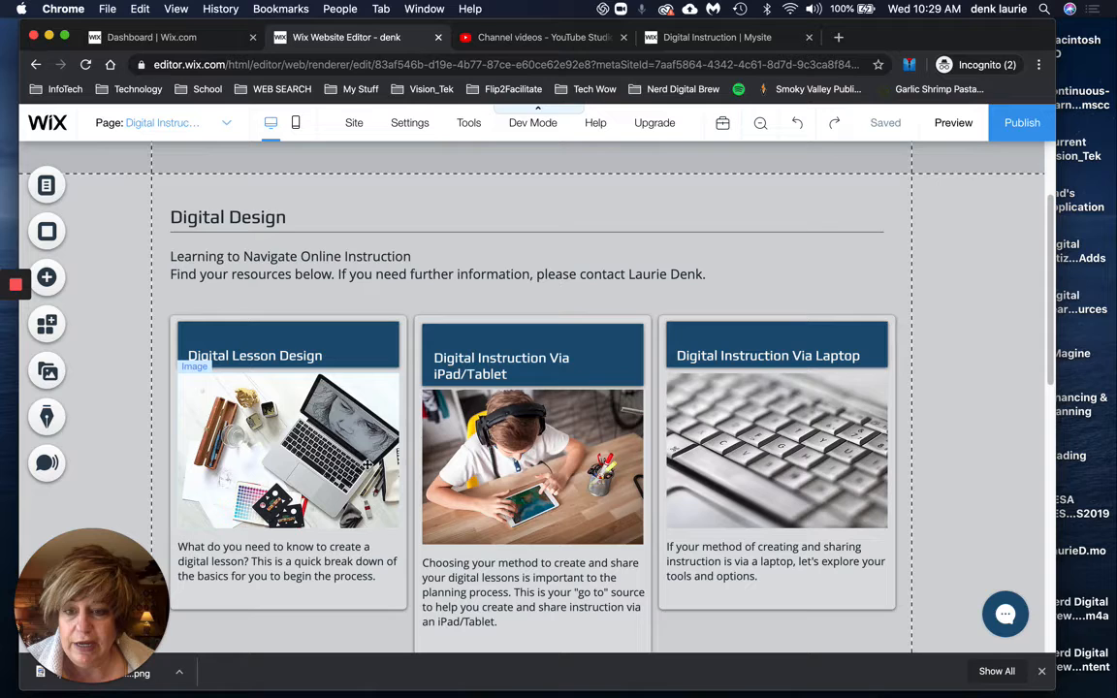
Step: Show the Digital Lesson Design photo's settings with its page link and 'Digital Sketching' alt text
{"action": "left_click", "coordinate": [288, 451]}
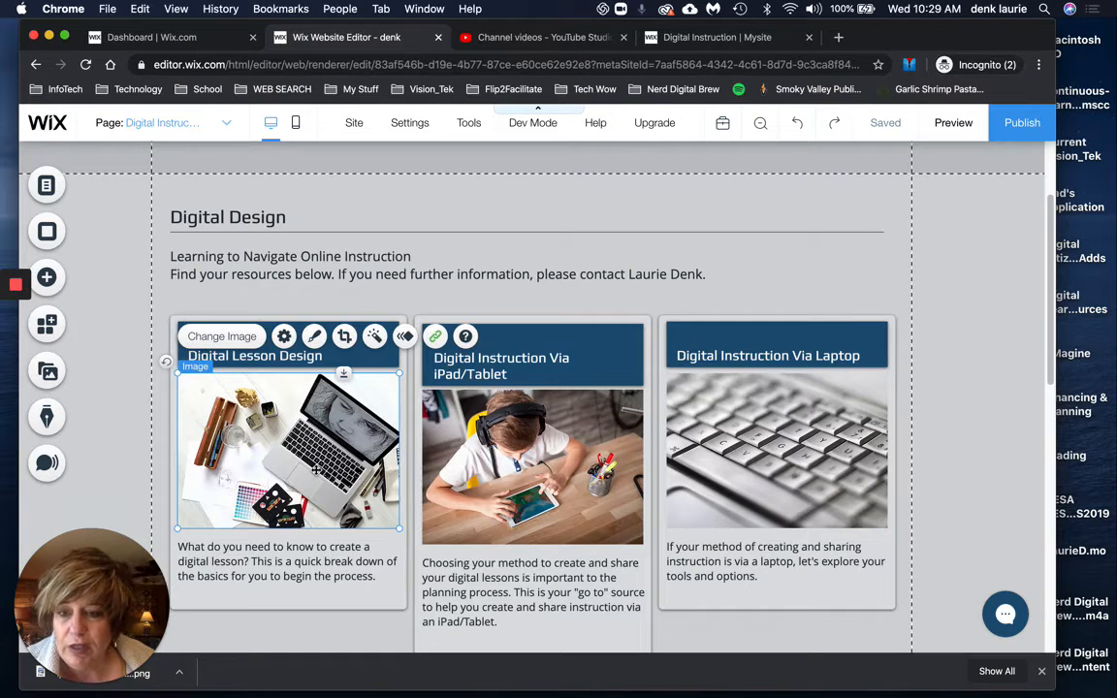
{"action": "left_click", "coordinate": [284, 336]}
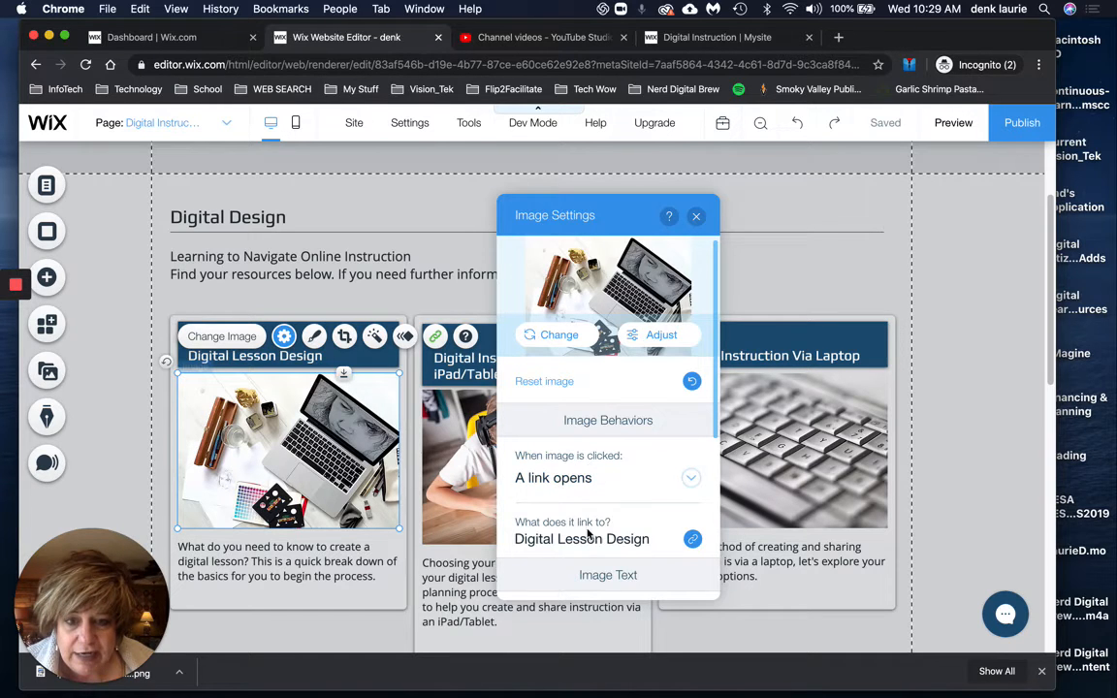
{"action": "scroll", "scroll_direction": "down", "scroll_amount": 3}
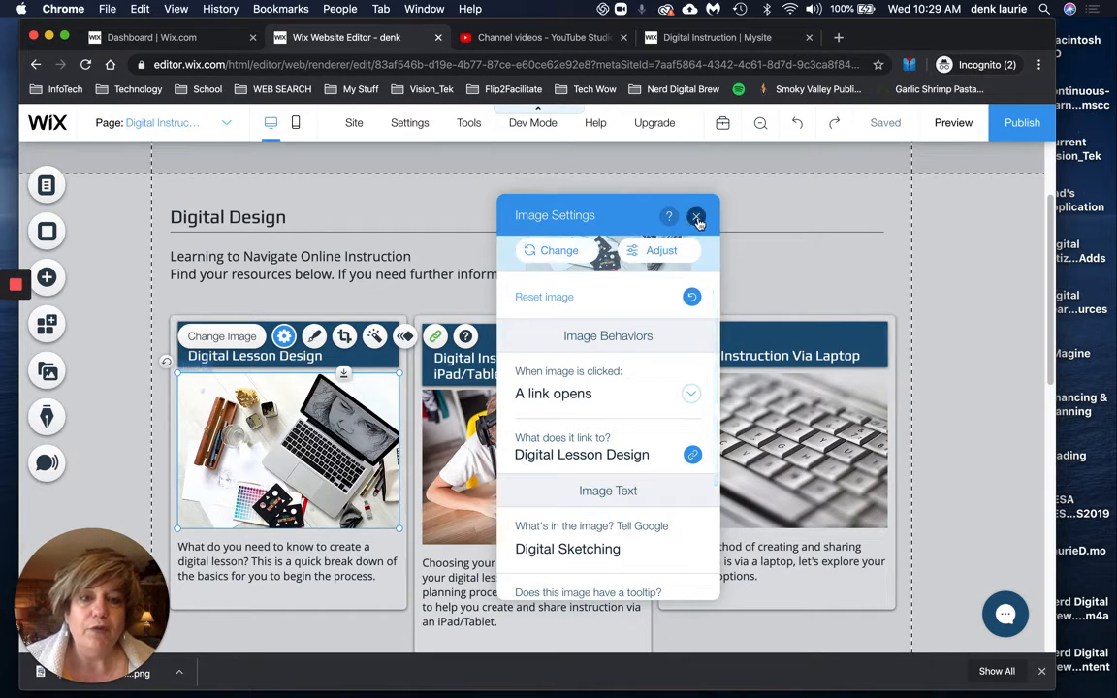
Step: Close the photo's Image Settings panel
{"action": "left_click", "coordinate": [696, 216]}
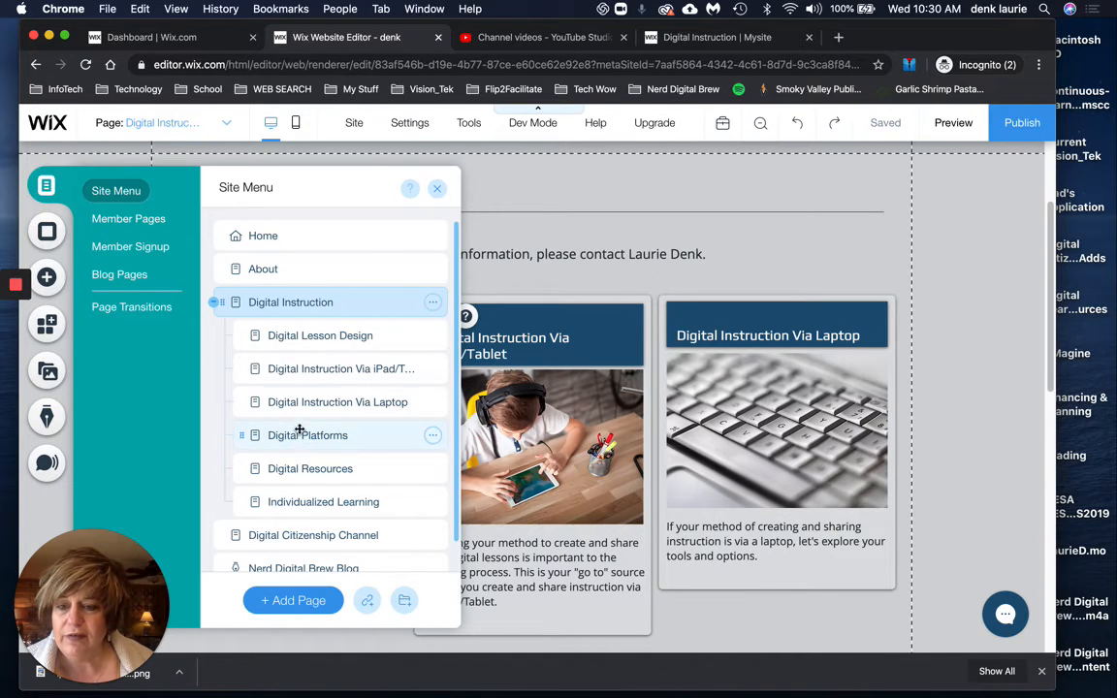
{"action": "mouse_move", "coordinate": [310, 468]}
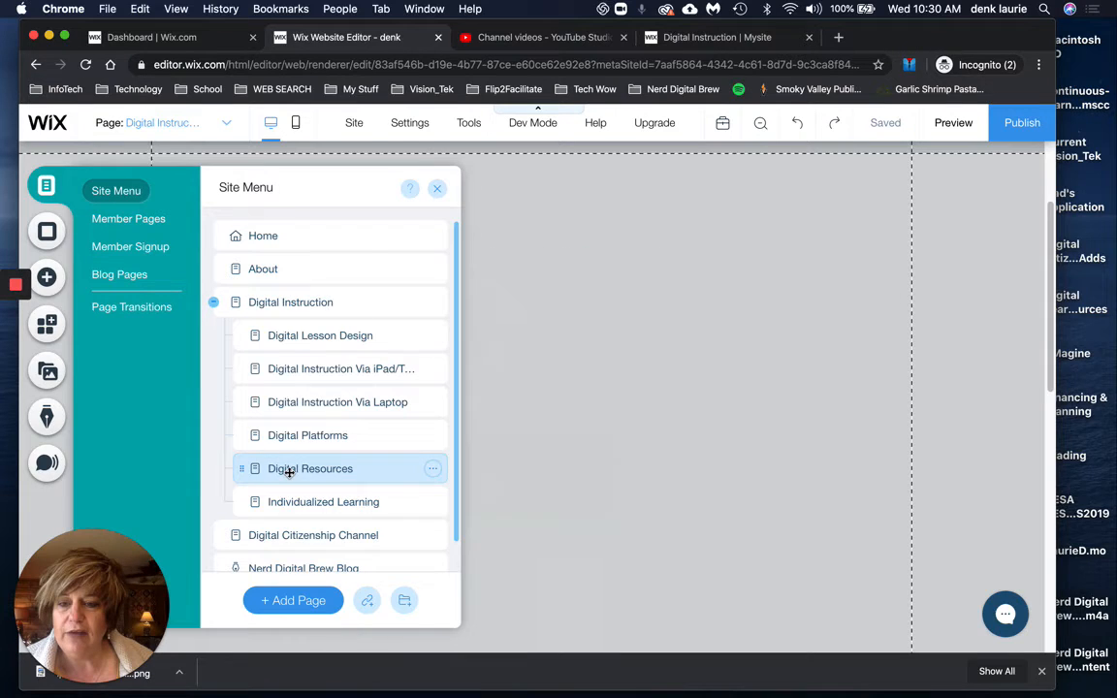
Step: Switch to the Digital Resources page and look over its tool cards without editing
{"action": "left_click", "coordinate": [310, 468]}
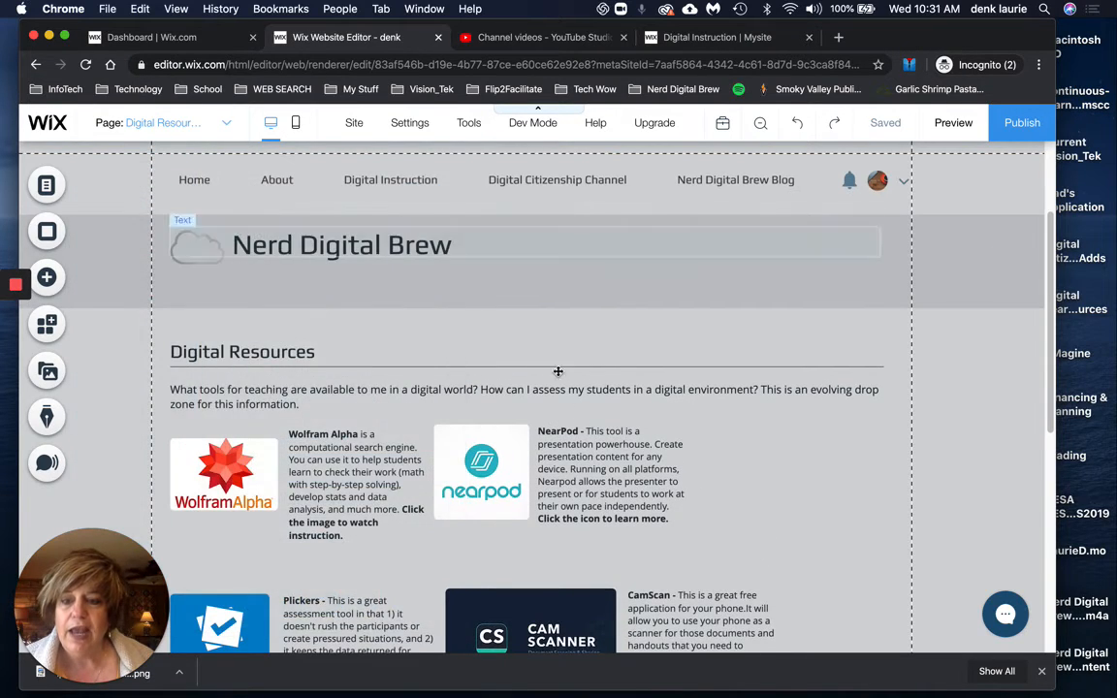
{"action": "scroll", "scroll_direction": "down", "scroll_amount": 3}
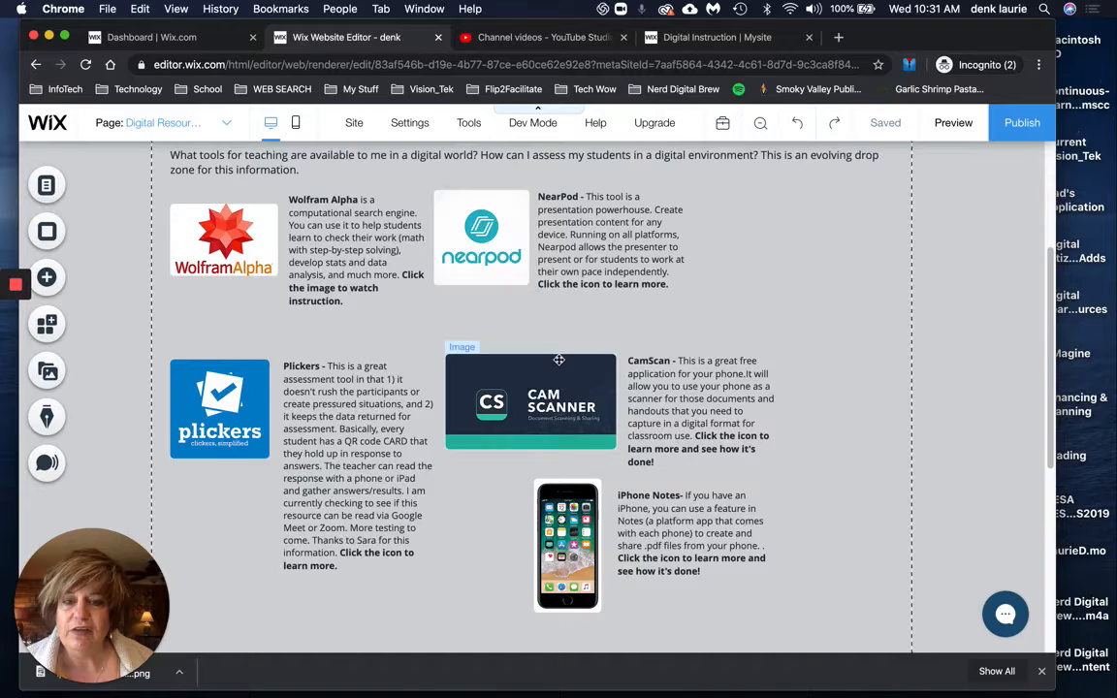
{"action": "scroll", "scroll_direction": "down", "scroll_amount": 3}
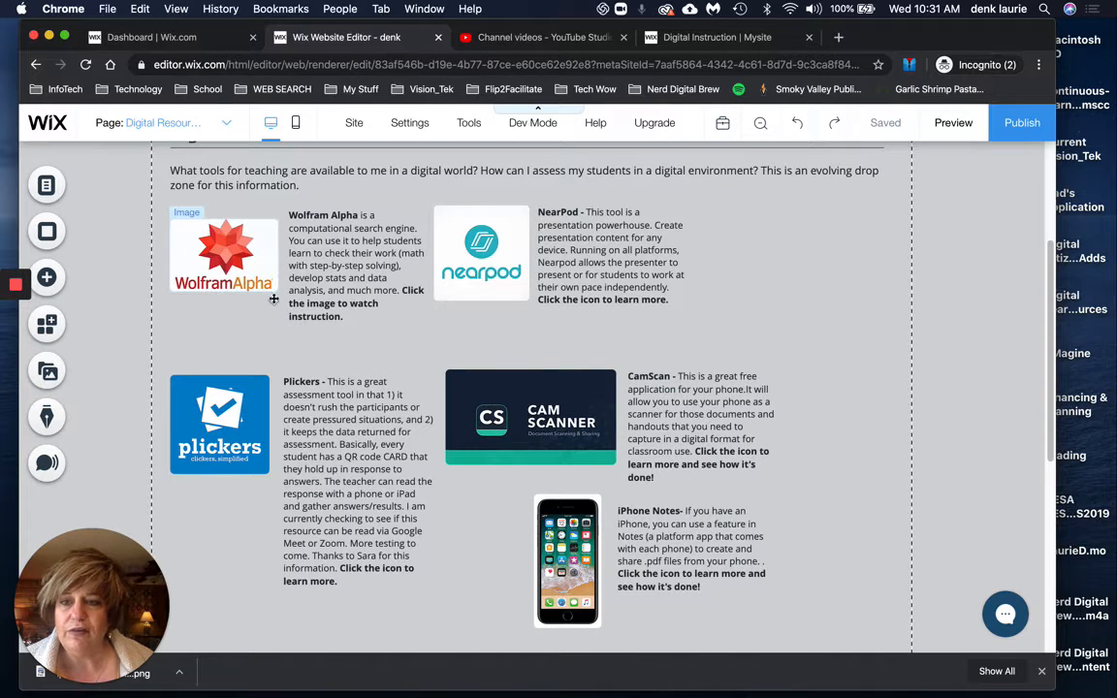
{"action": "left_click", "coordinate": [329, 271]}
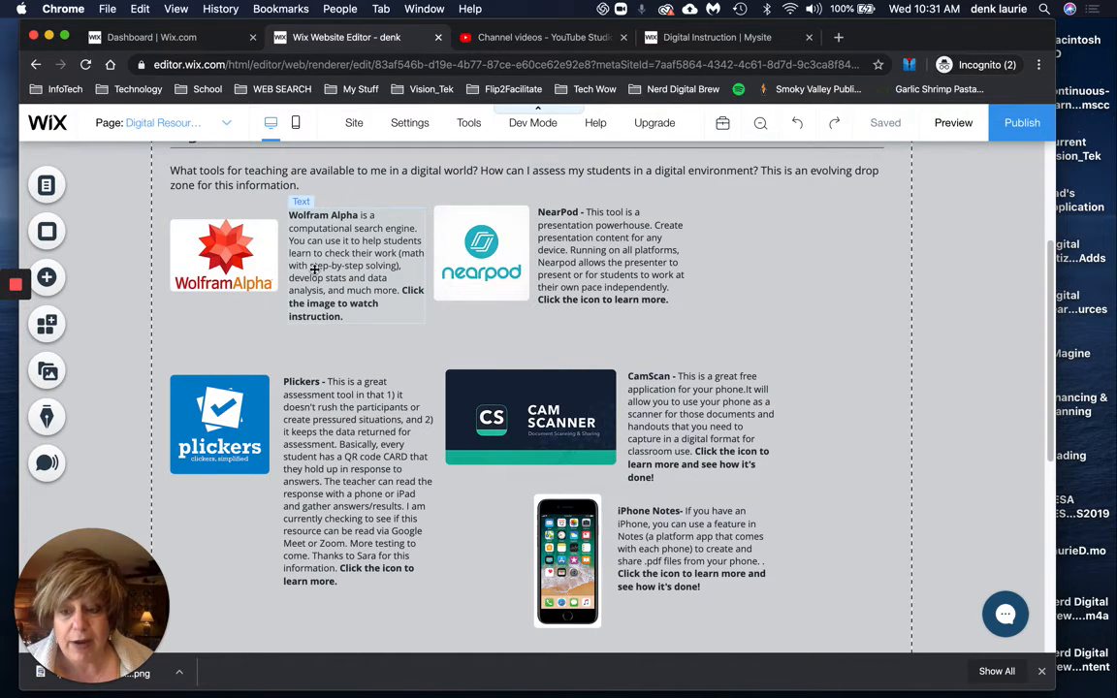
{"action": "left_click", "coordinate": [223, 254]}
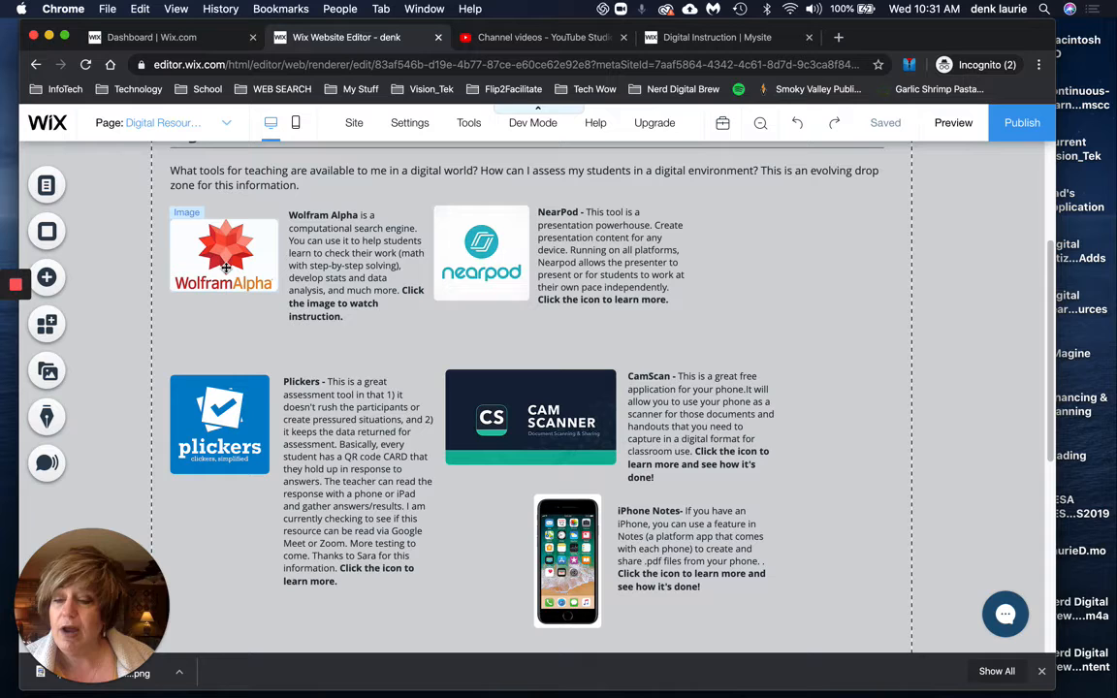
{"action": "scroll", "scroll_direction": "down", "scroll_amount": 3}
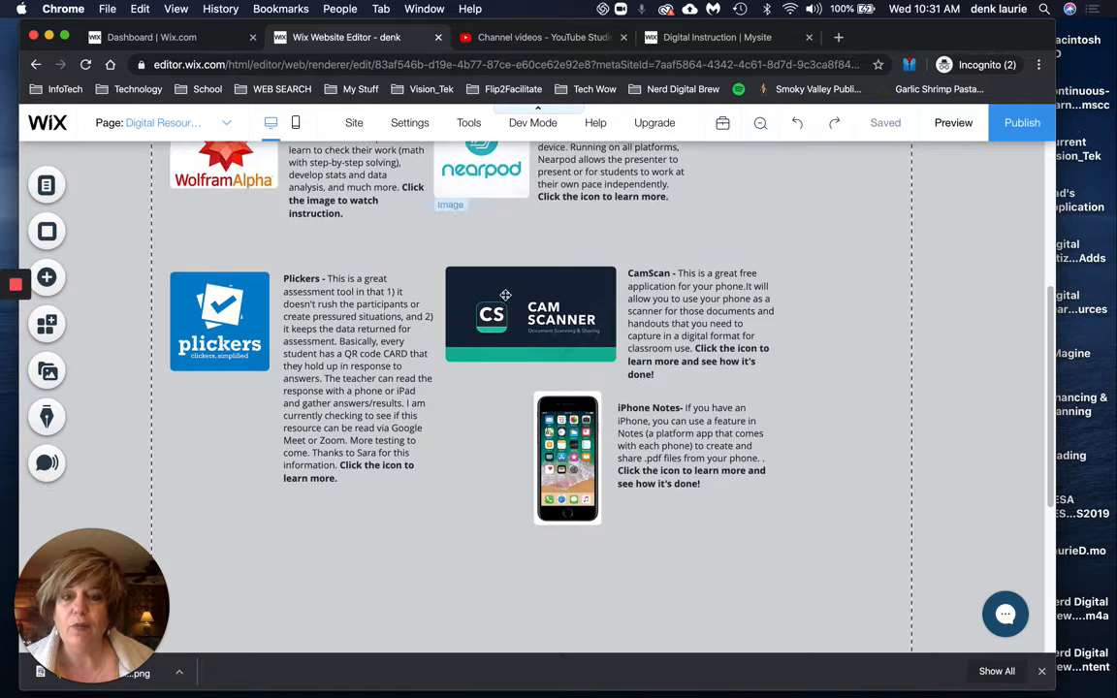
{"action": "scroll", "scroll_direction": "down", "scroll_amount": 3}
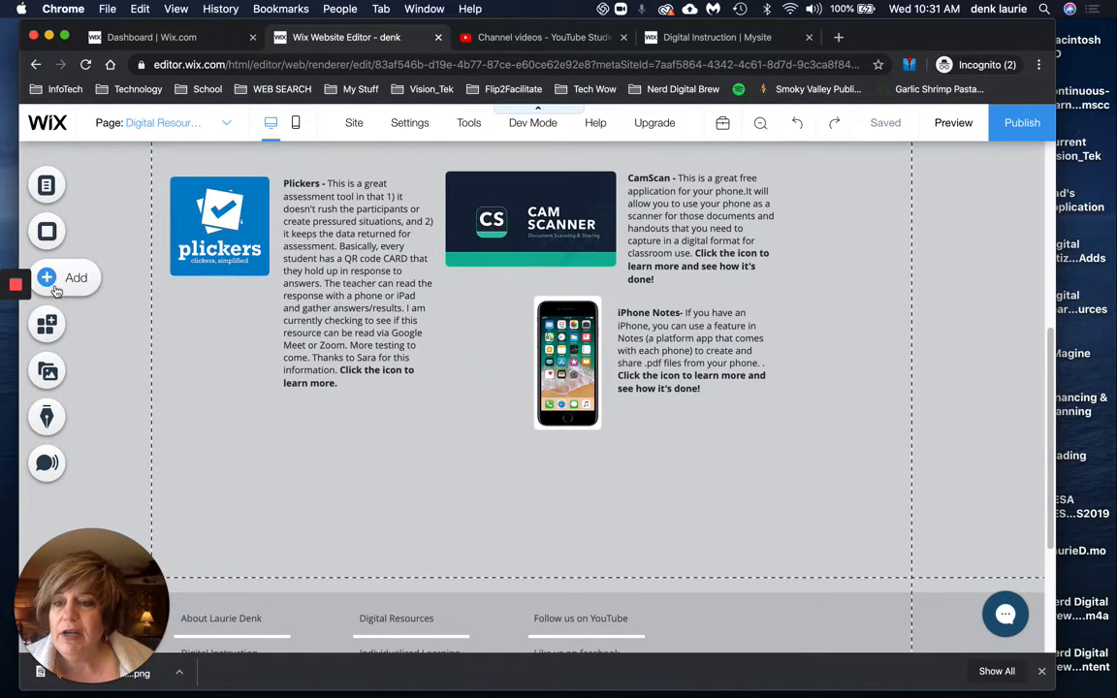
{"action": "left_click", "coordinate": [47, 278]}
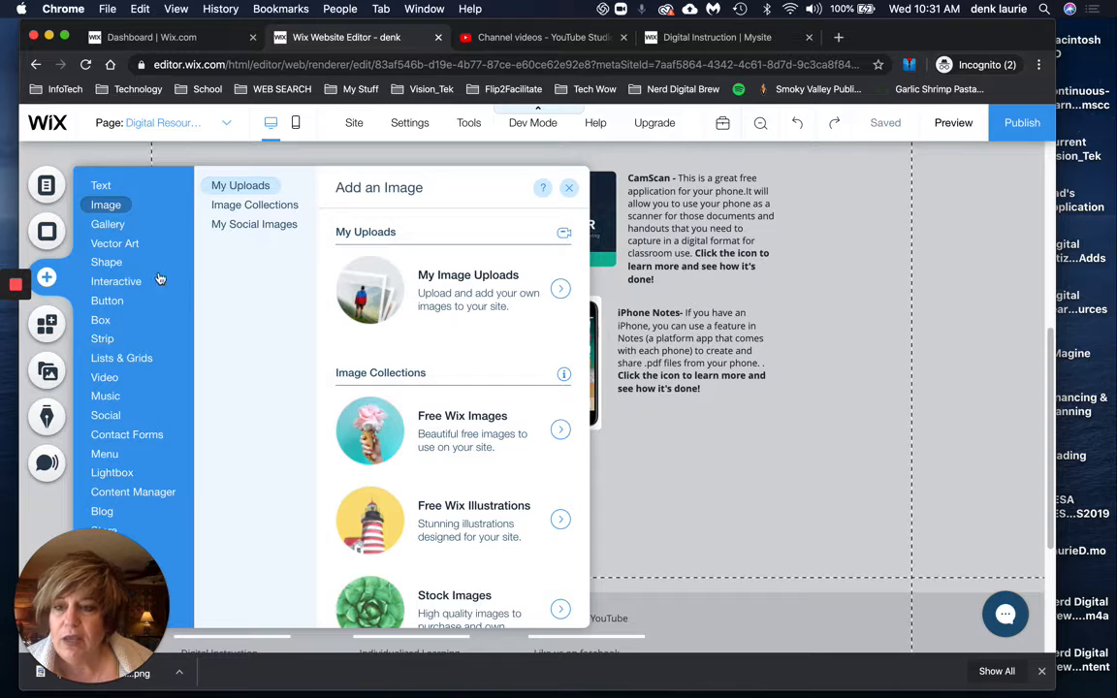
{"action": "left_click", "coordinate": [104, 377]}
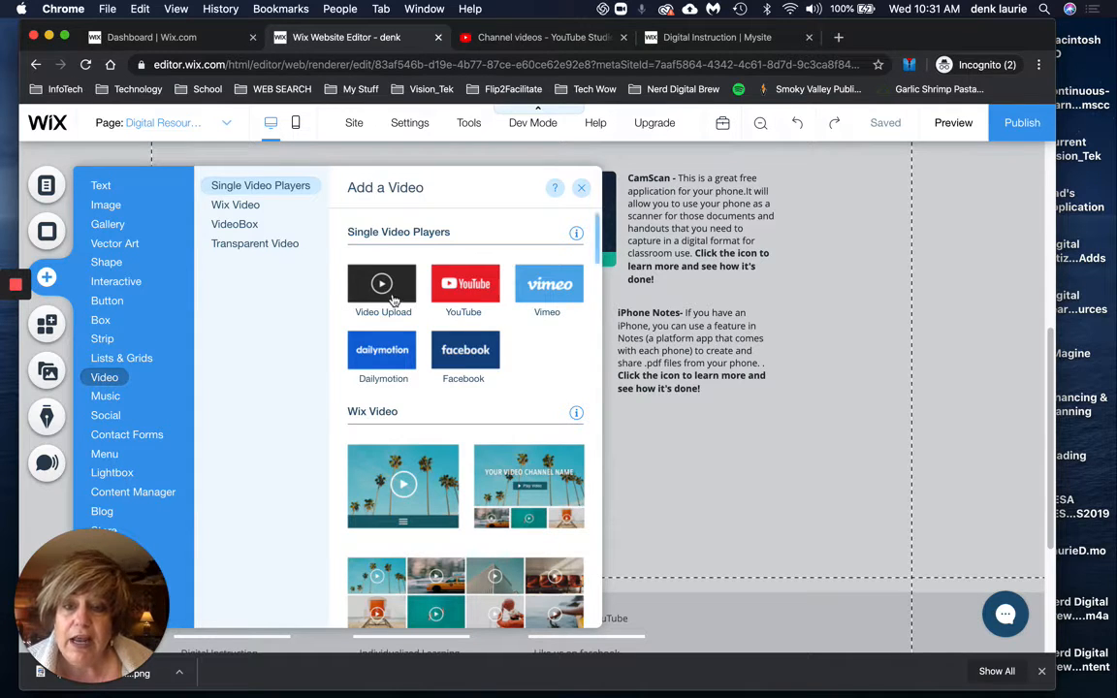
{"action": "mouse_move", "coordinate": [368, 297]}
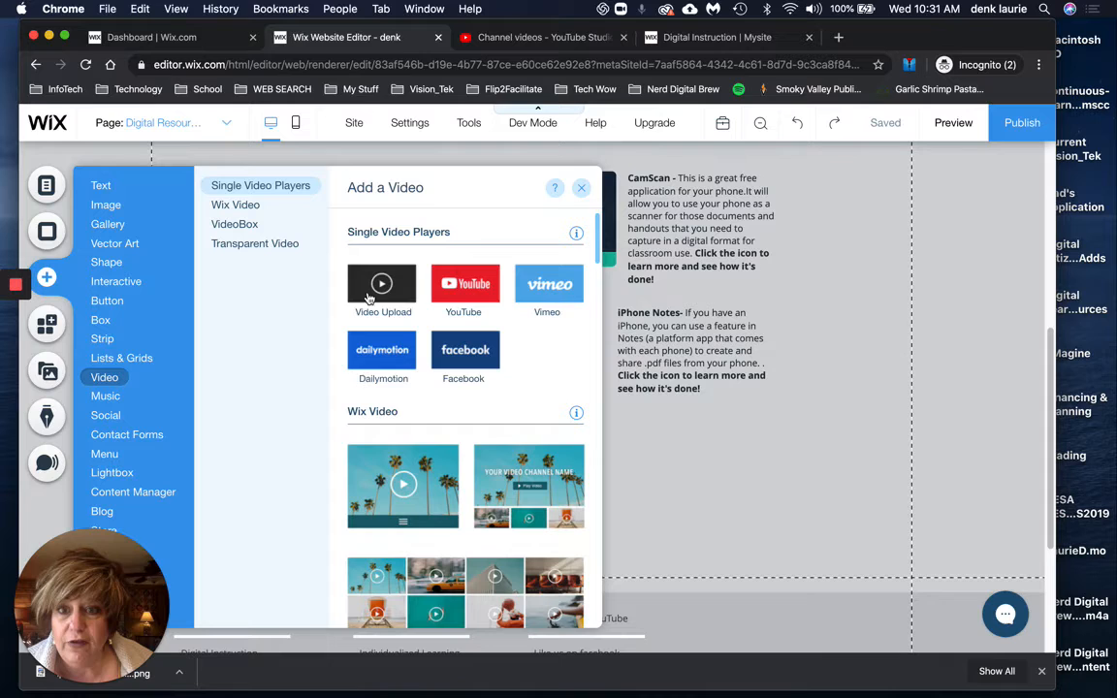
{"action": "mouse_move", "coordinate": [381, 284]}
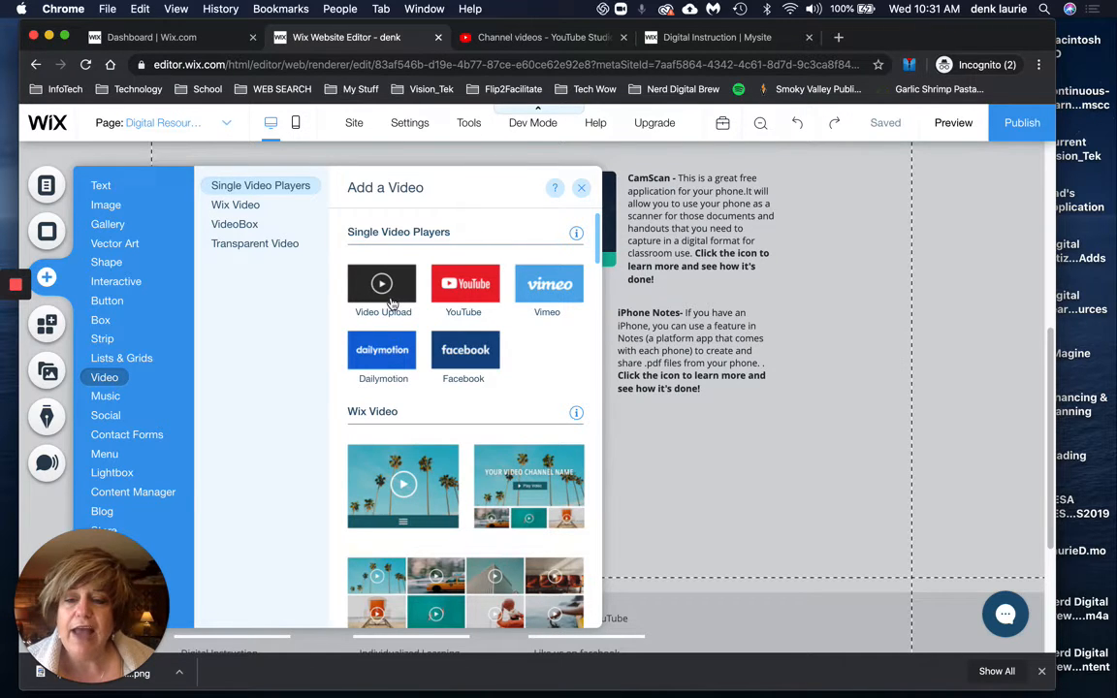
{"action": "mouse_move", "coordinate": [381, 297]}
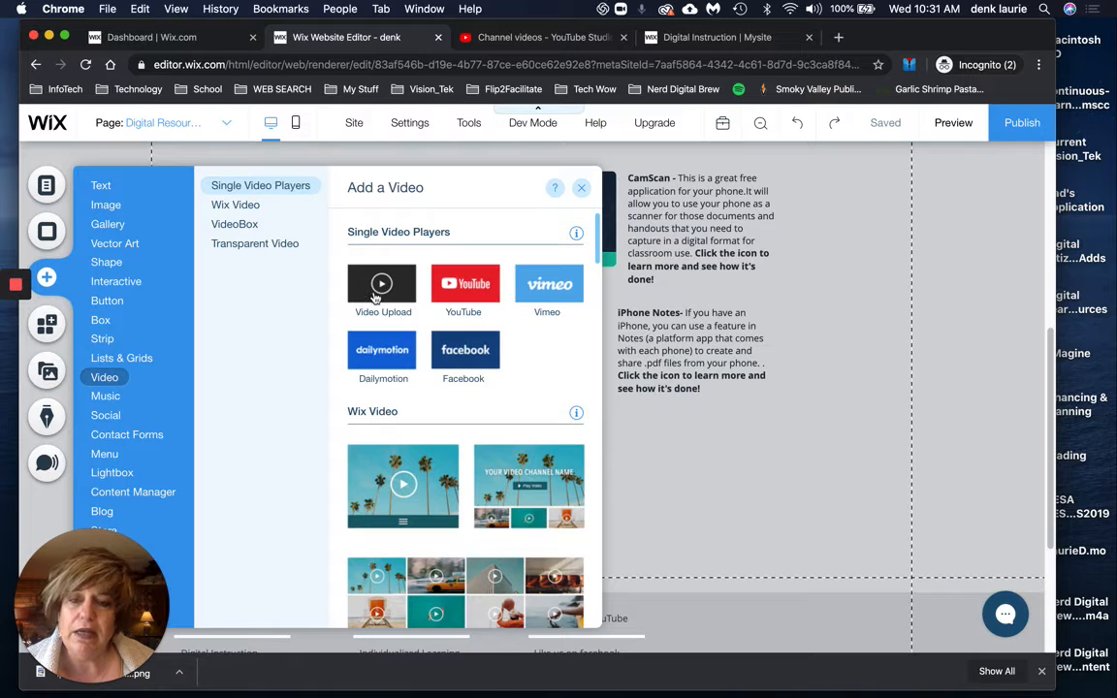
{"action": "mouse_move", "coordinate": [382, 284]}
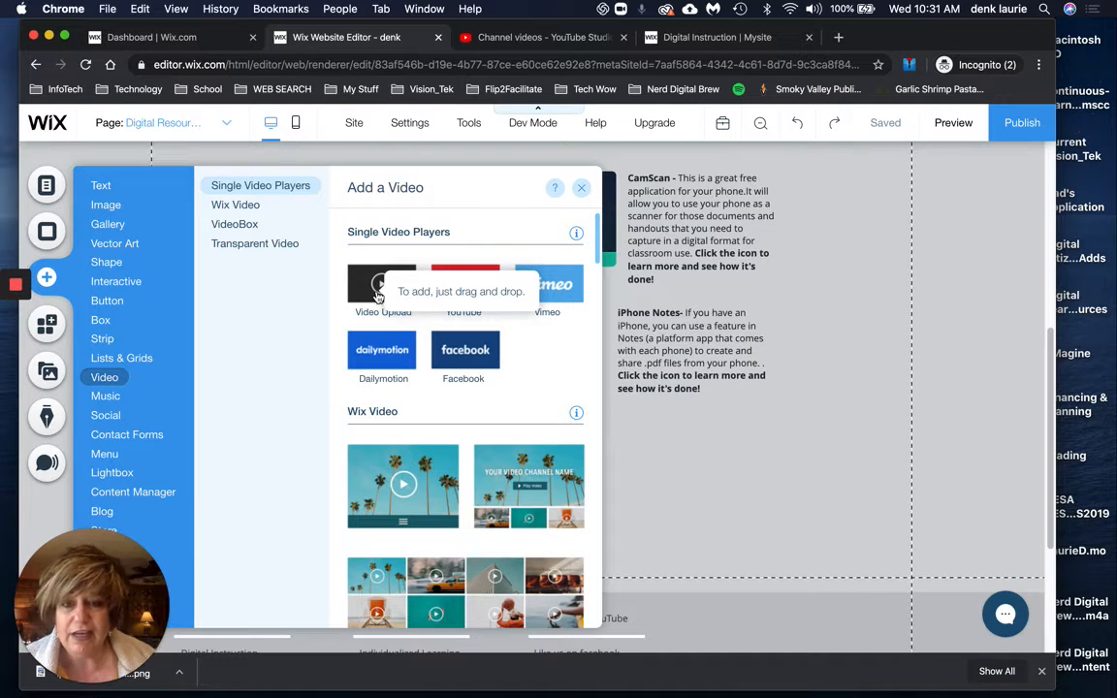
{"action": "mouse_move", "coordinate": [511, 366]}
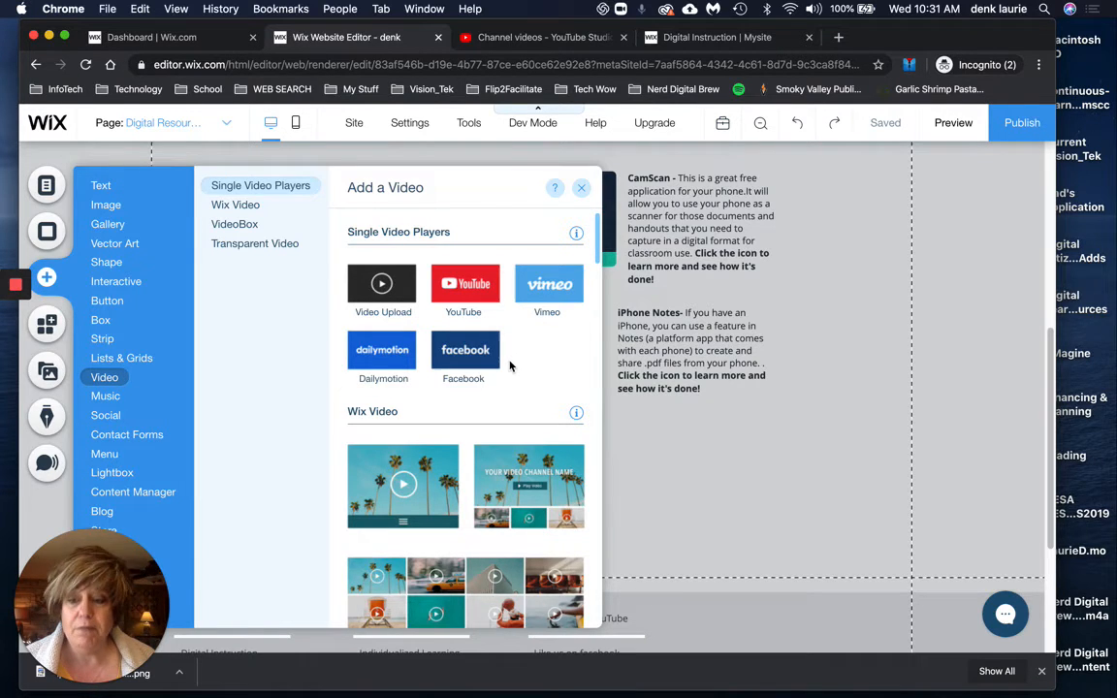
{"action": "mouse_move", "coordinate": [497, 332]}
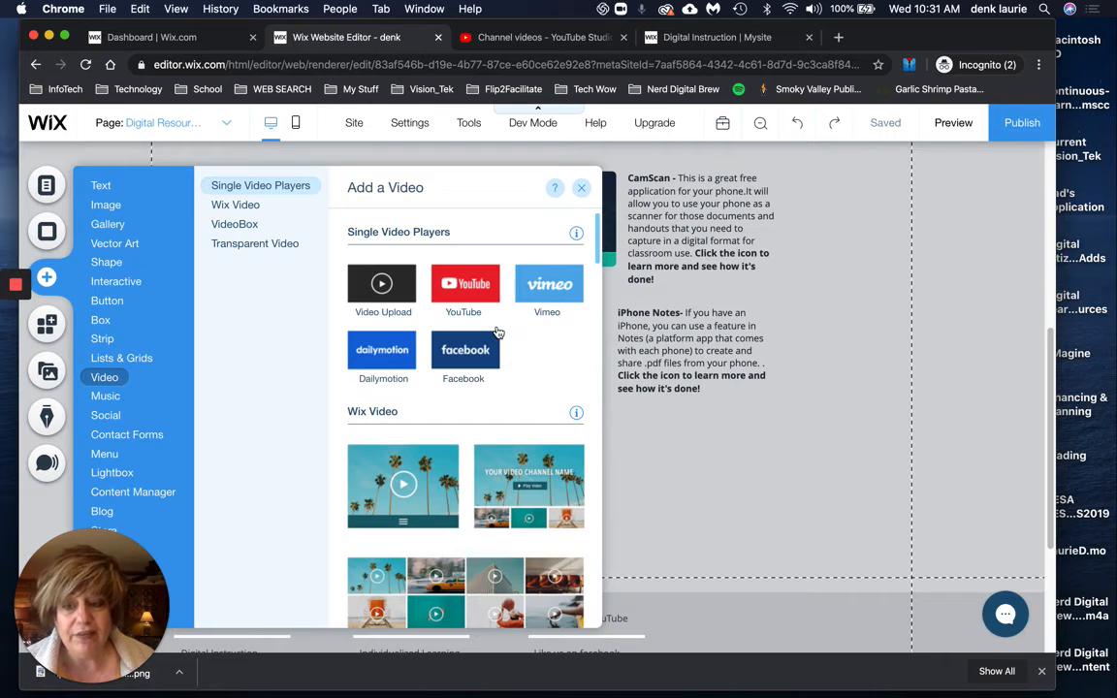
{"action": "mouse_move", "coordinate": [475, 298]}
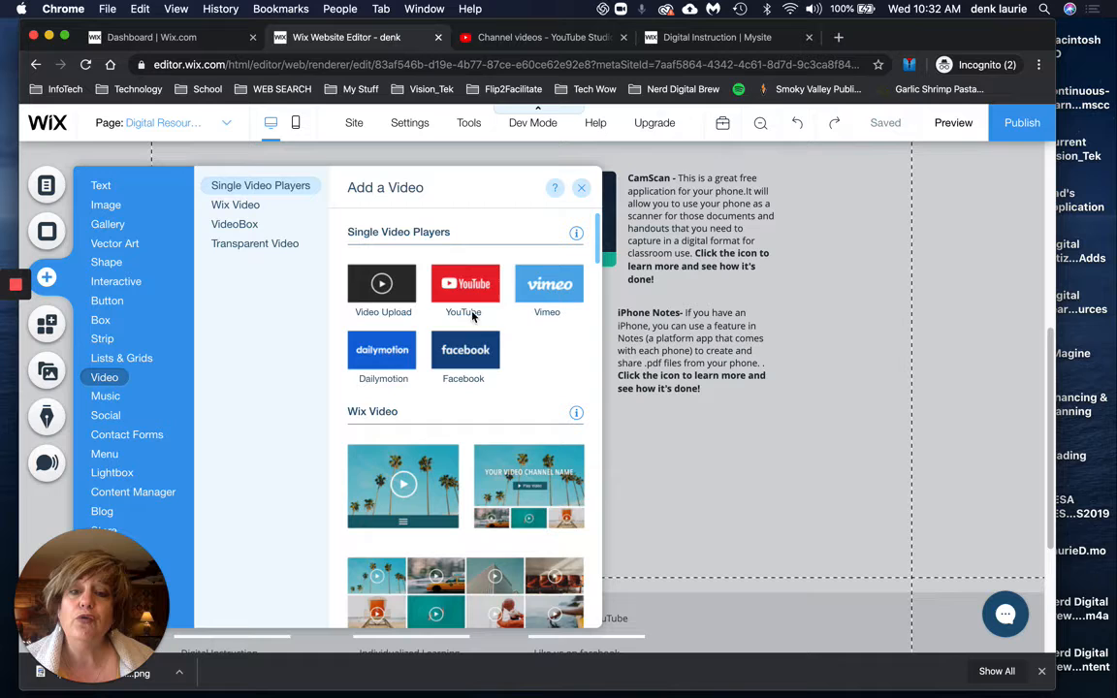
{"action": "mouse_move", "coordinate": [463, 283]}
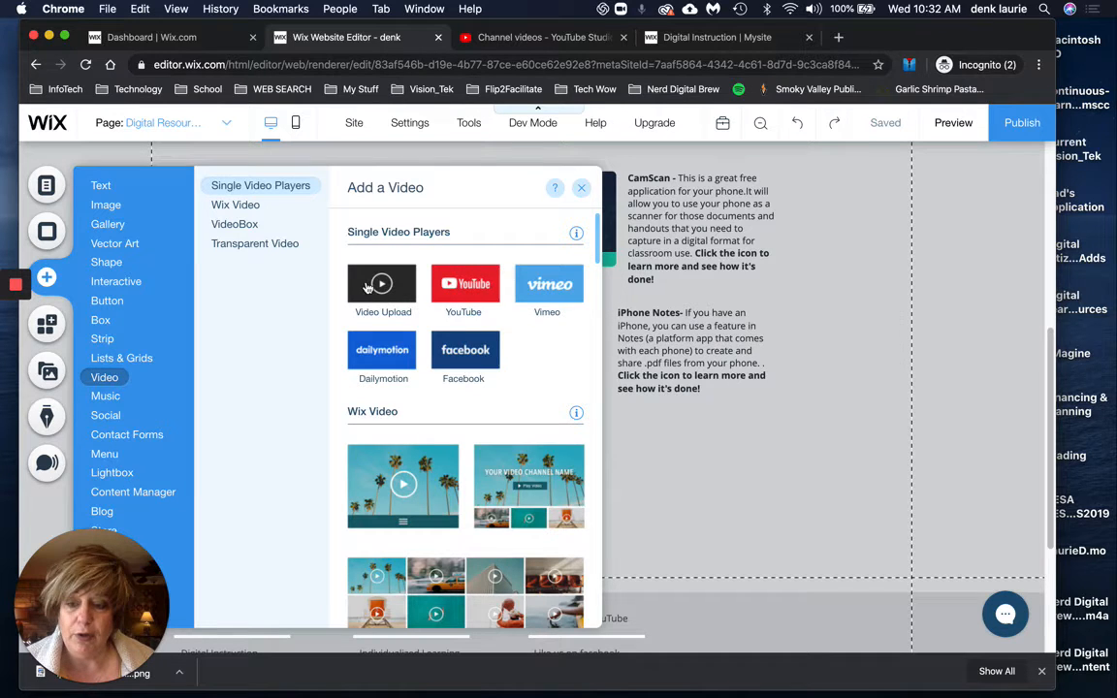
{"action": "mouse_move", "coordinate": [462, 283]}
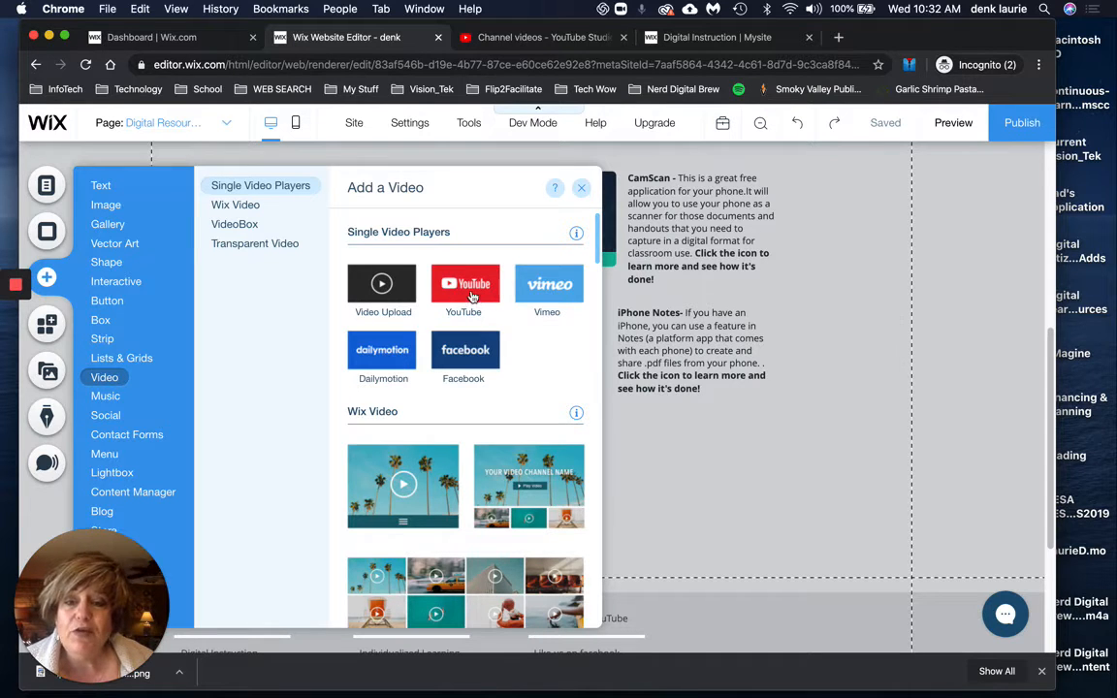
Step: Add a YouTube video player below Plickers and bring up its settings
{"action": "left_click", "coordinate": [463, 284]}
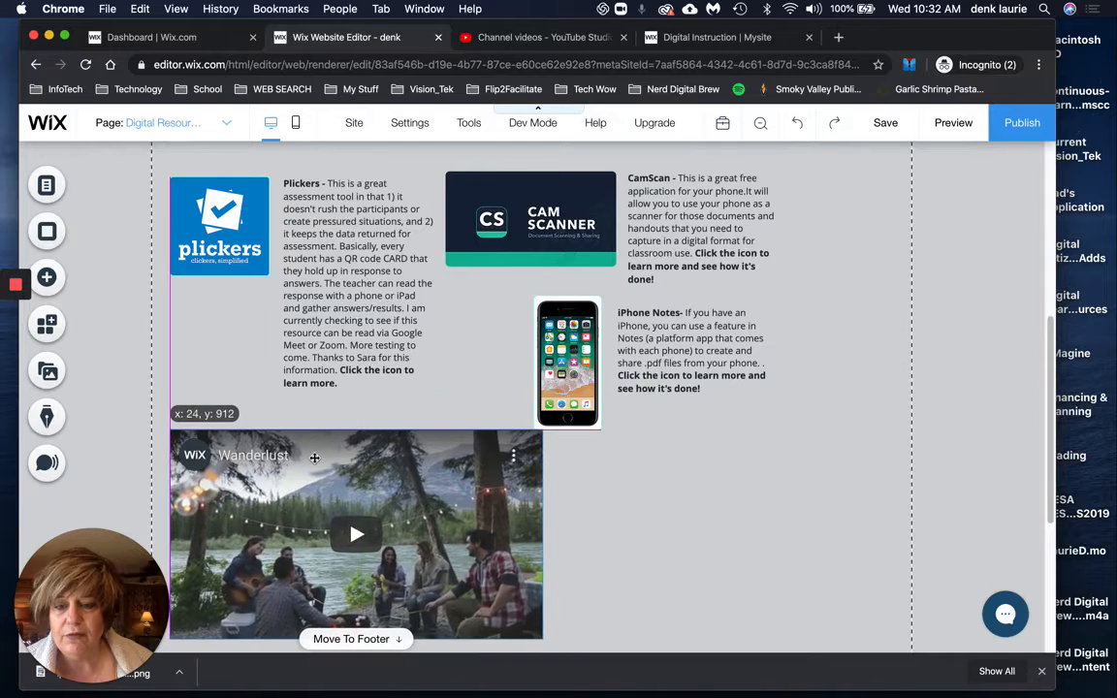
{"action": "left_click", "coordinate": [356, 533]}
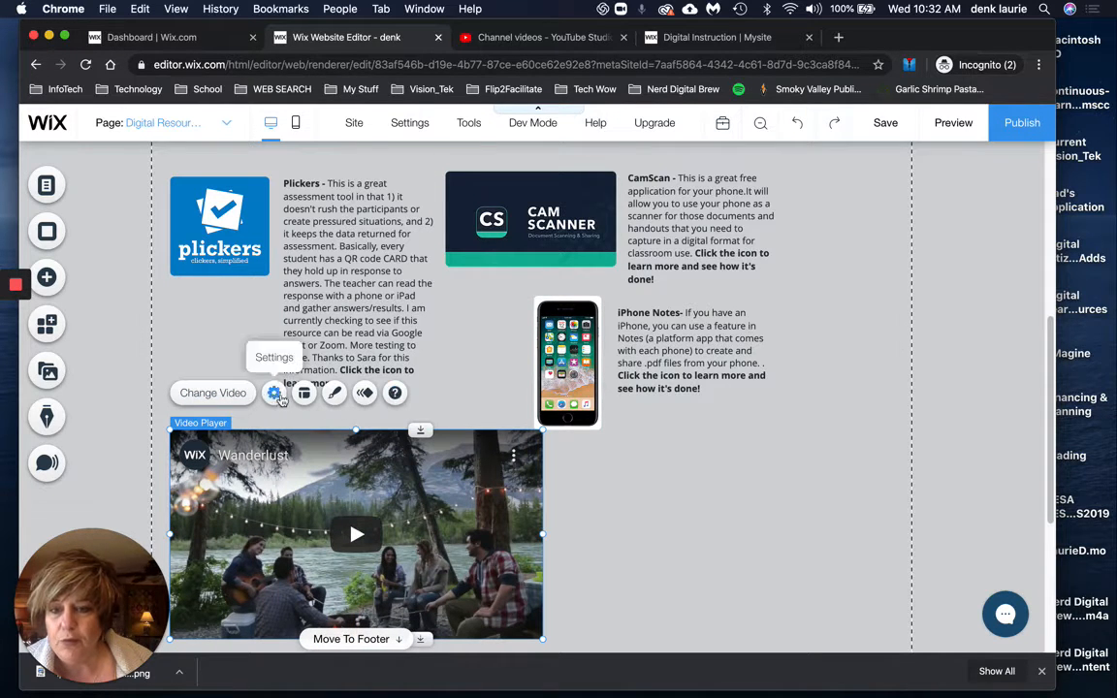
{"action": "left_click", "coordinate": [275, 393]}
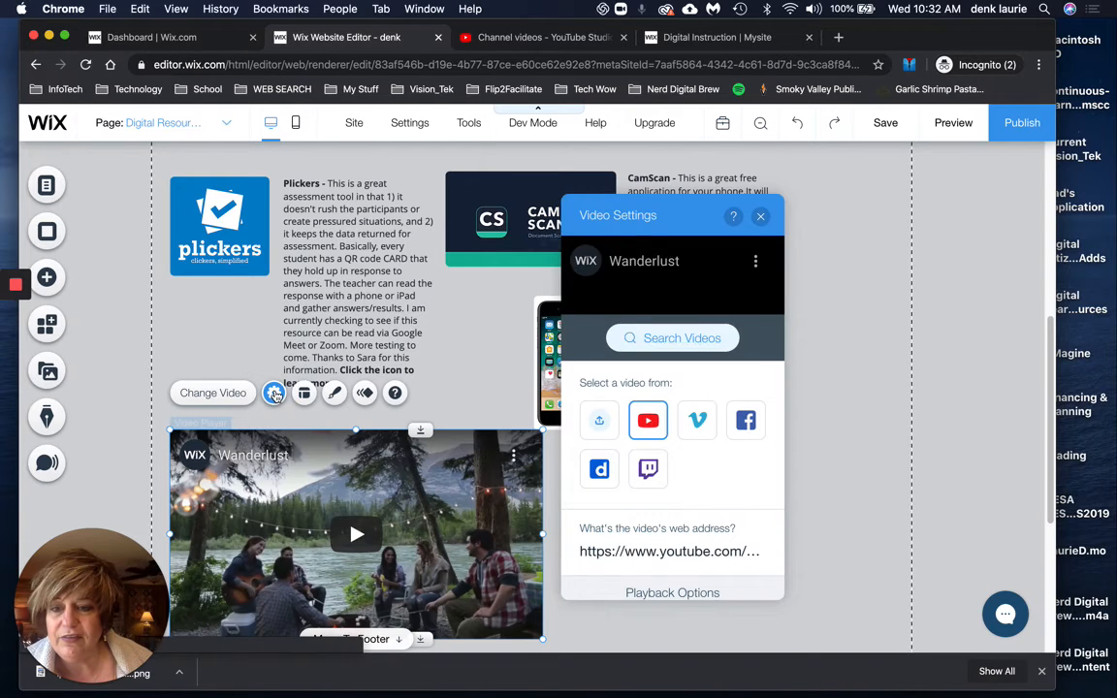
{"action": "mouse_move", "coordinate": [599, 419]}
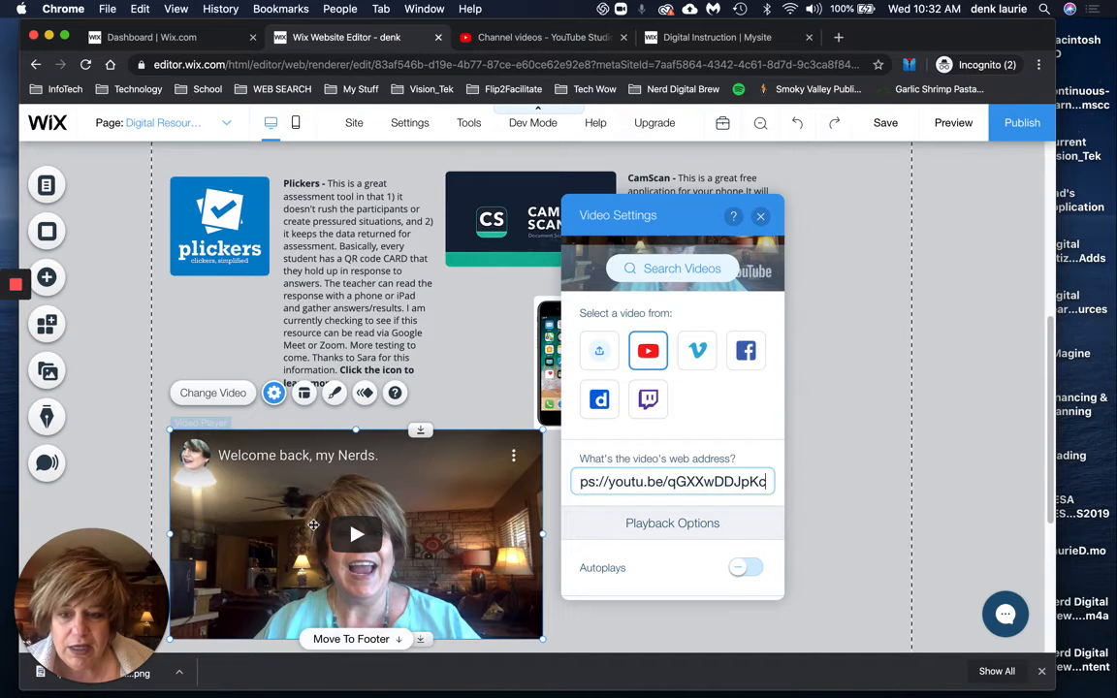
{"action": "mouse_move", "coordinate": [357, 533]}
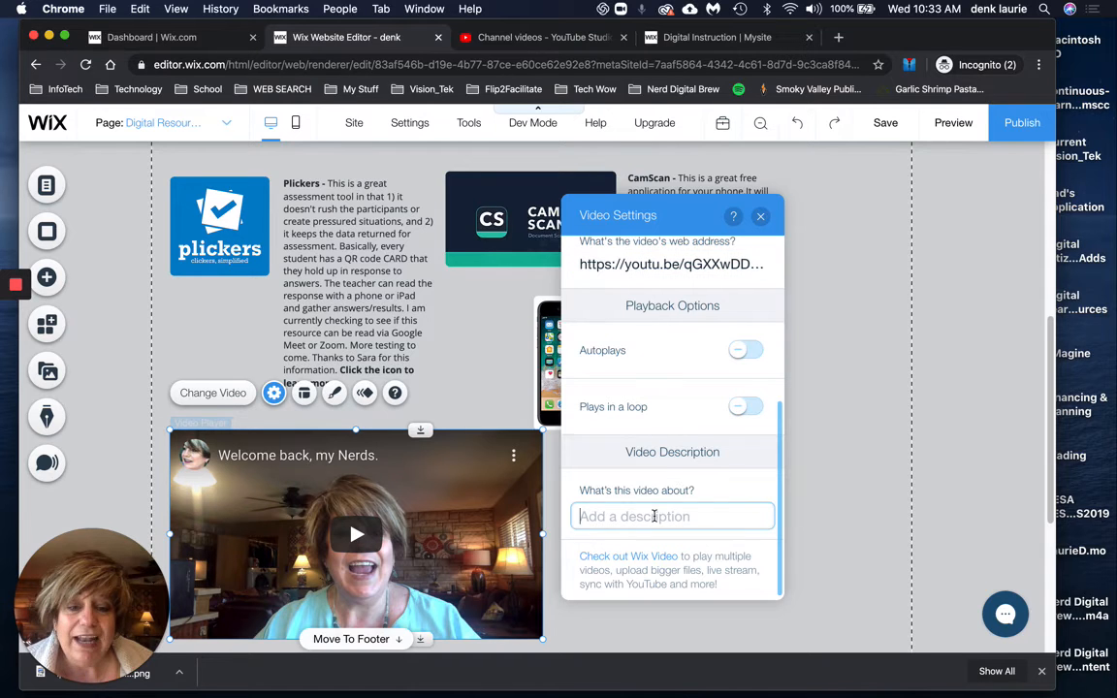
Step: Enter the video description 'Me with my mouten.'
{"action": "type", "text": "Me"}
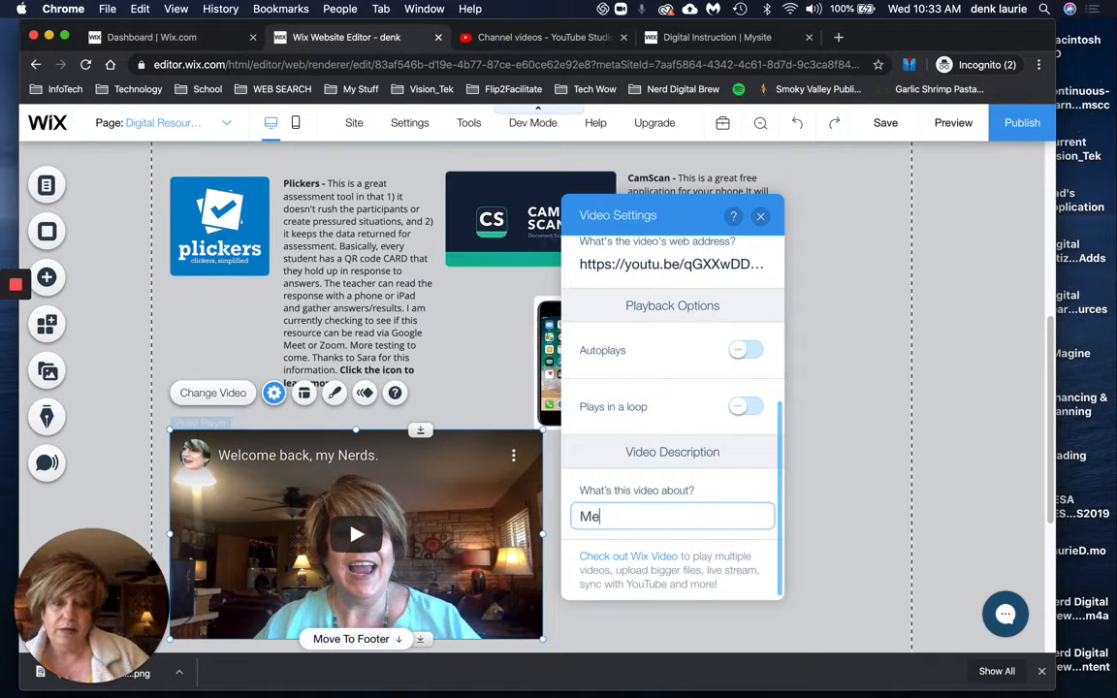
{"action": "type", "text": "with my mouth op"}
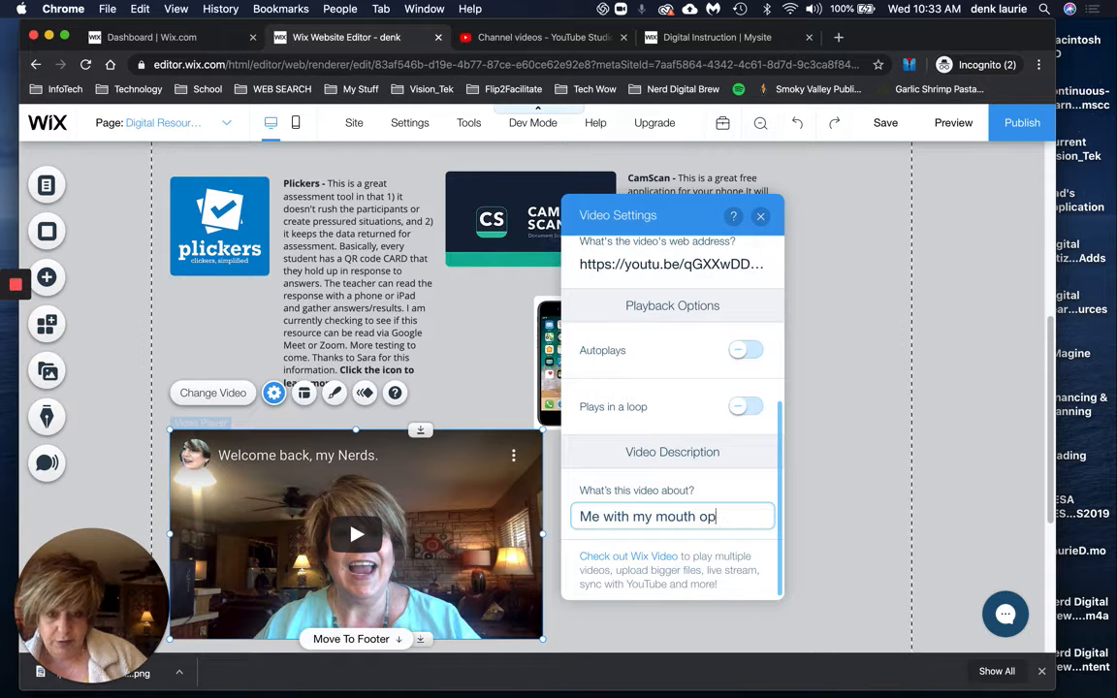
{"action": "type", "text": "en."}
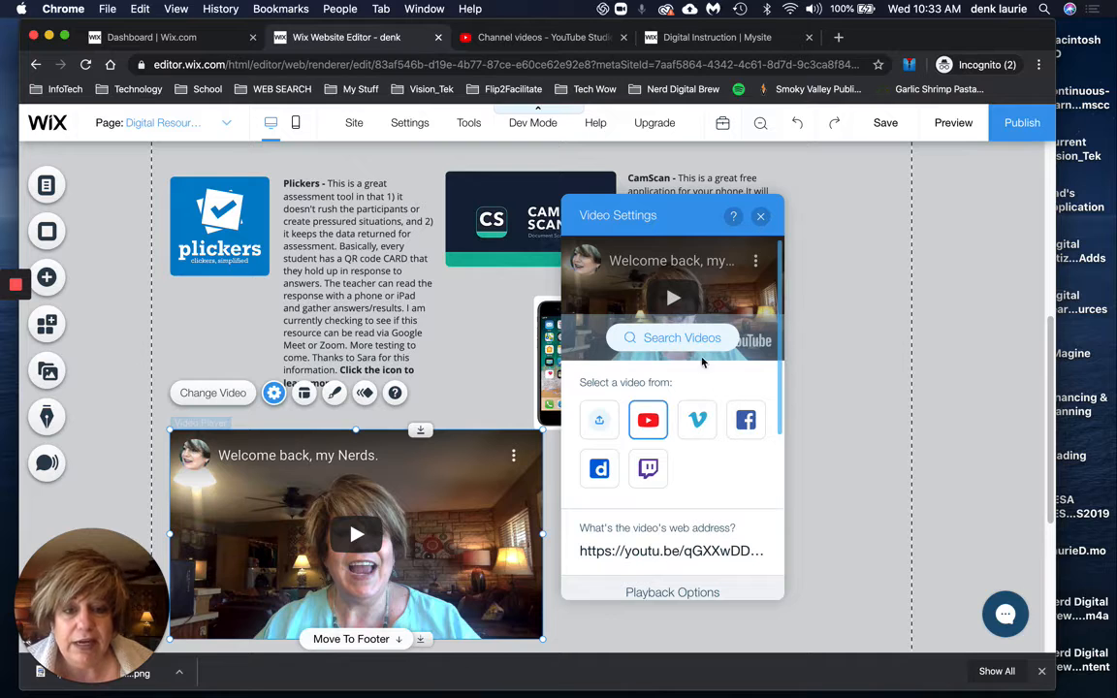
{"action": "mouse_move", "coordinate": [755, 260]}
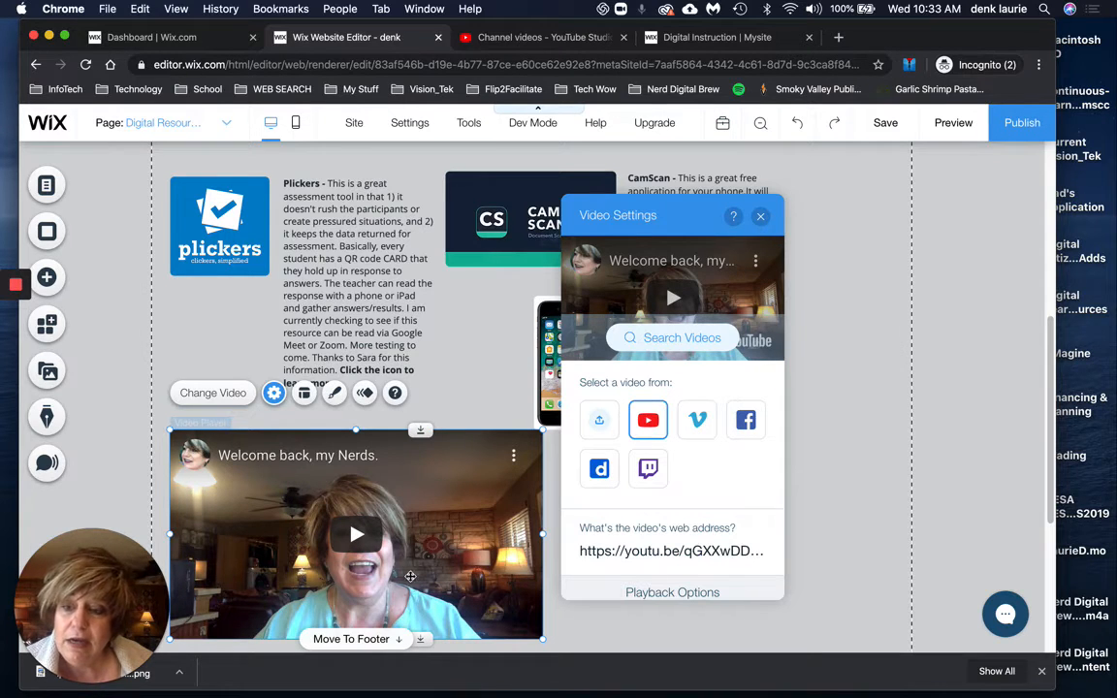
{"action": "mouse_move", "coordinate": [305, 393]}
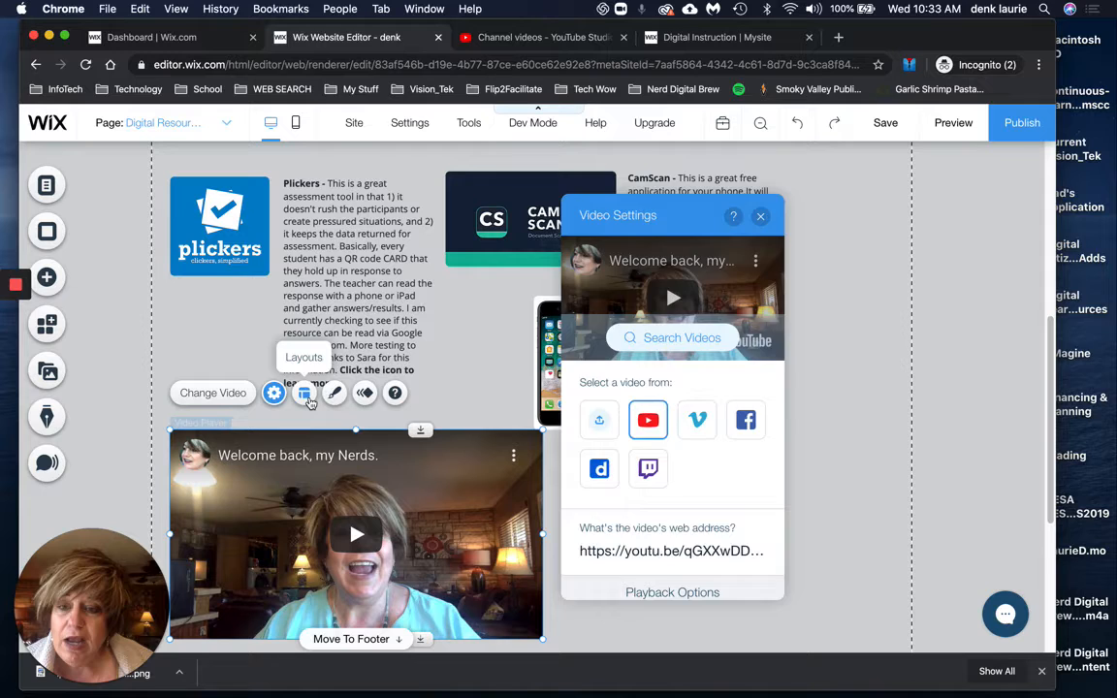
Step: Set the video player's border opacity to 91% in its design options and close them
{"action": "left_click", "coordinate": [304, 392]}
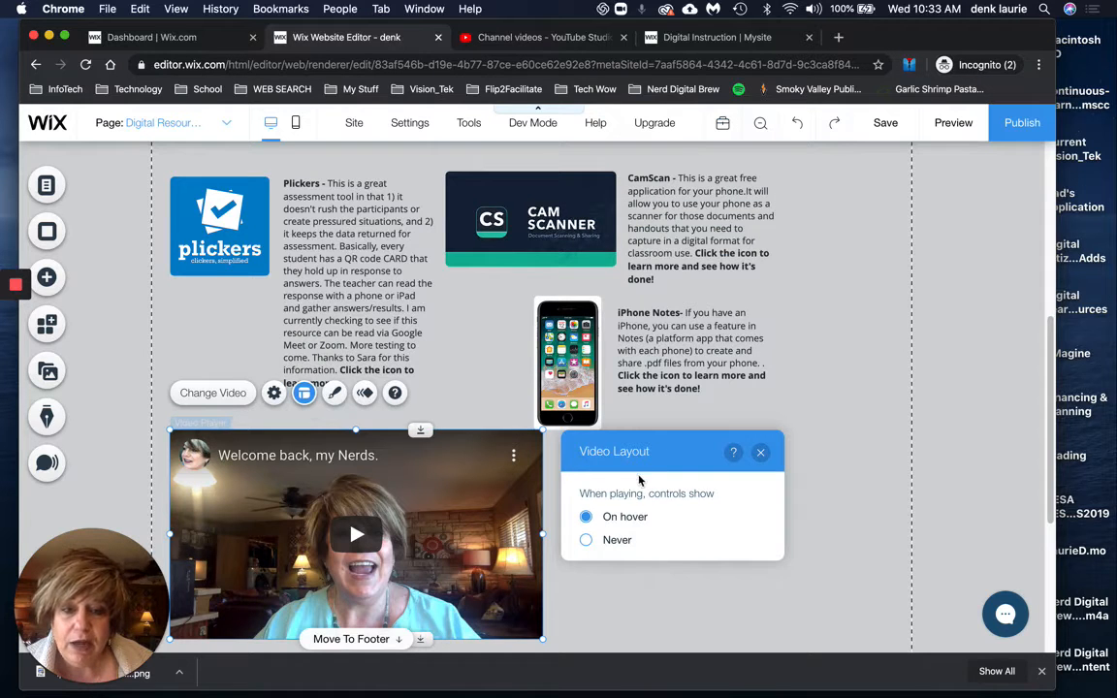
{"action": "mouse_move", "coordinate": [335, 393]}
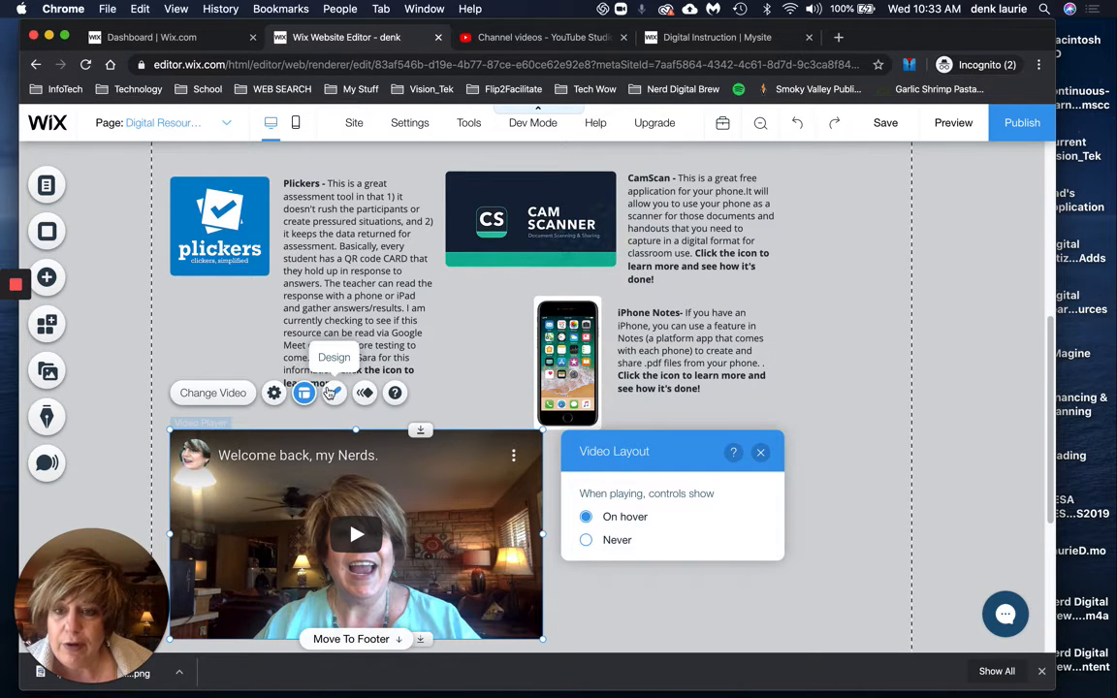
{"action": "left_click", "coordinate": [333, 393]}
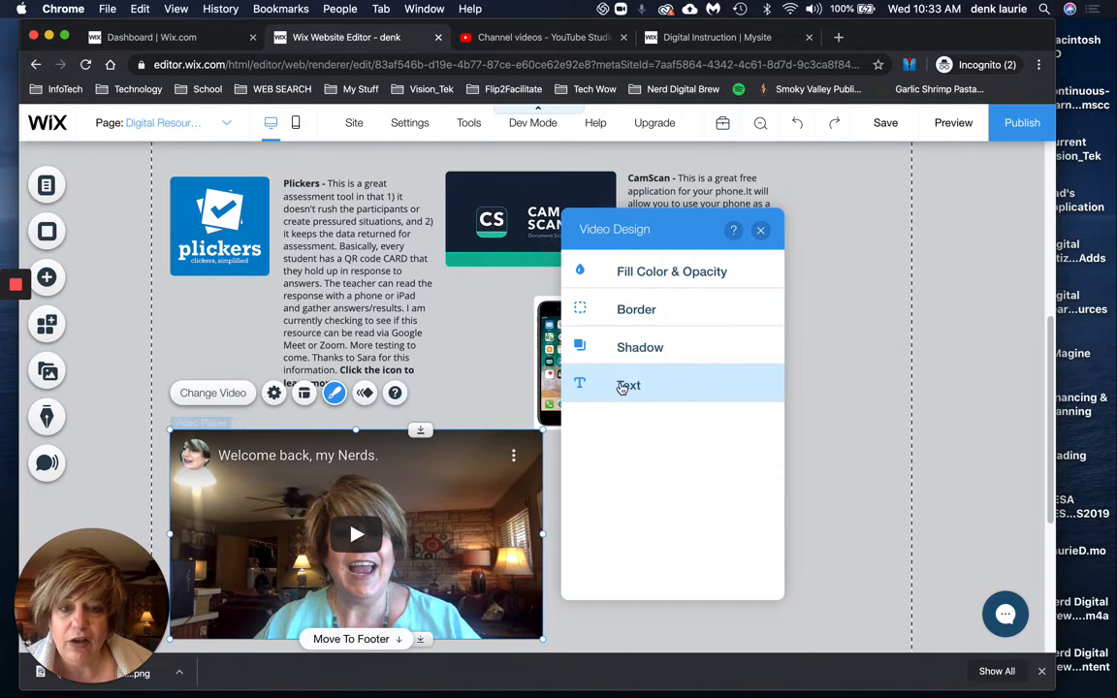
{"action": "mouse_move", "coordinate": [639, 347]}
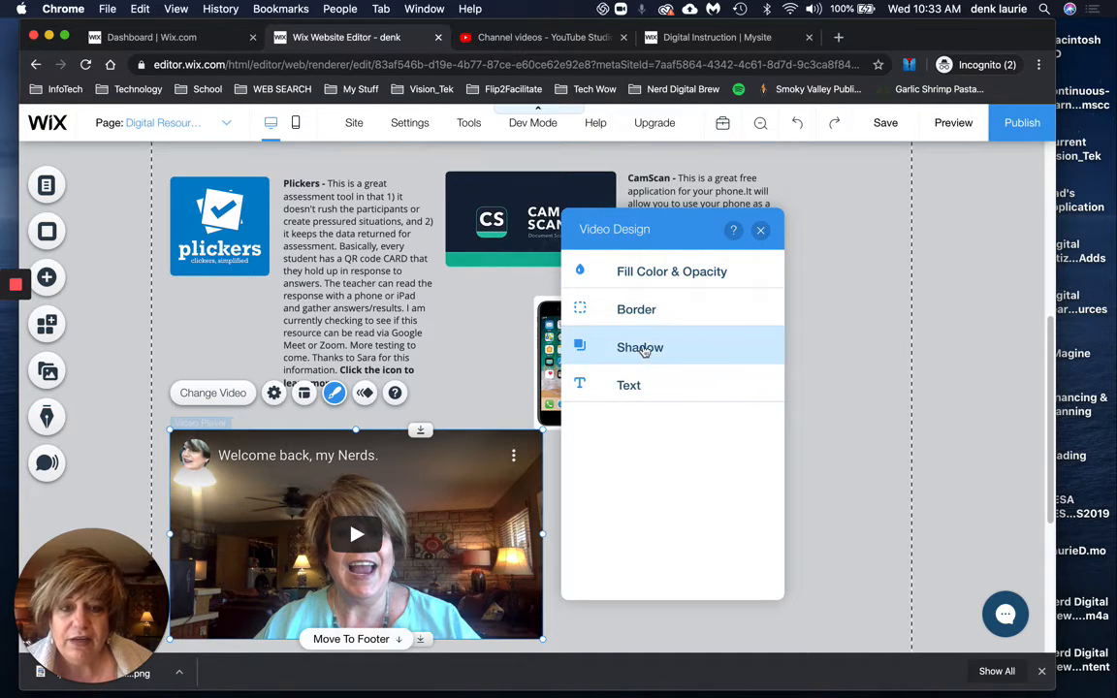
{"action": "left_click", "coordinate": [640, 347]}
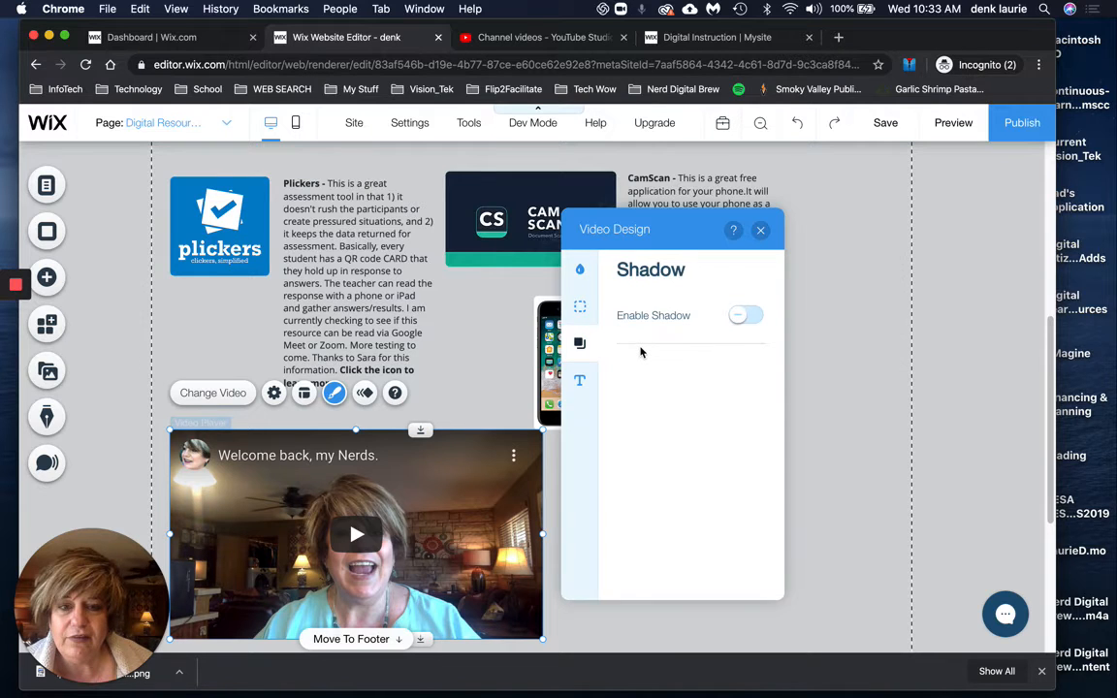
{"action": "mouse_move", "coordinate": [579, 306]}
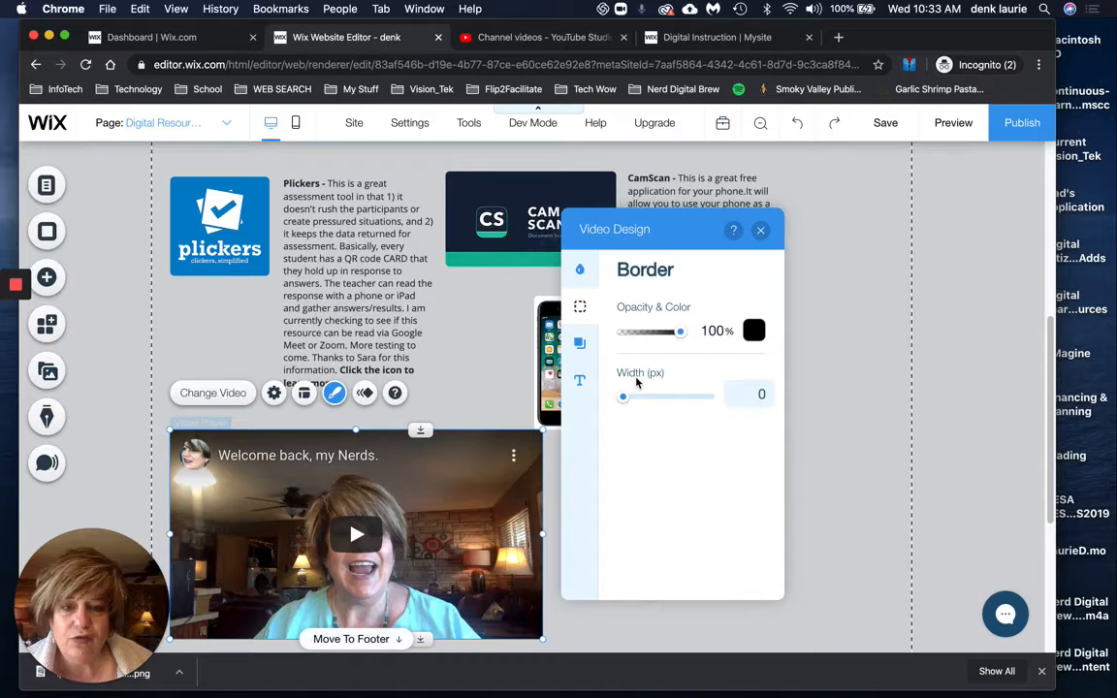
{"action": "left_click_drag", "start_coordinate": [679, 331], "coordinate": [636, 332]}
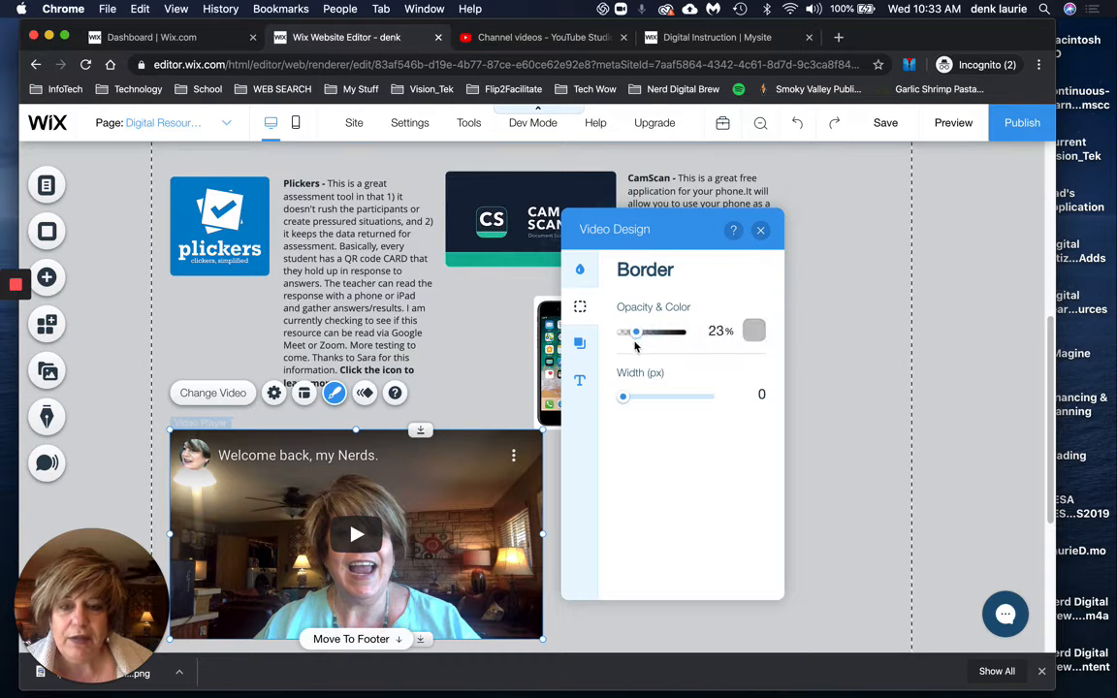
{"action": "left_click_drag", "start_coordinate": [636, 331], "coordinate": [675, 332]}
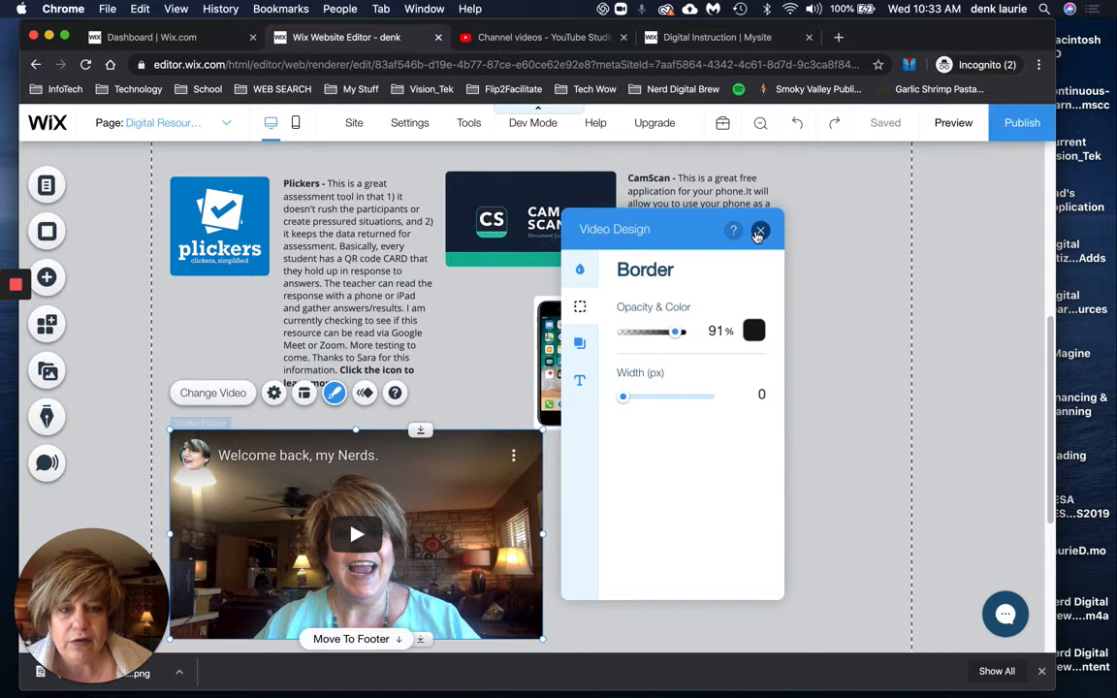
{"action": "left_click", "coordinate": [760, 231]}
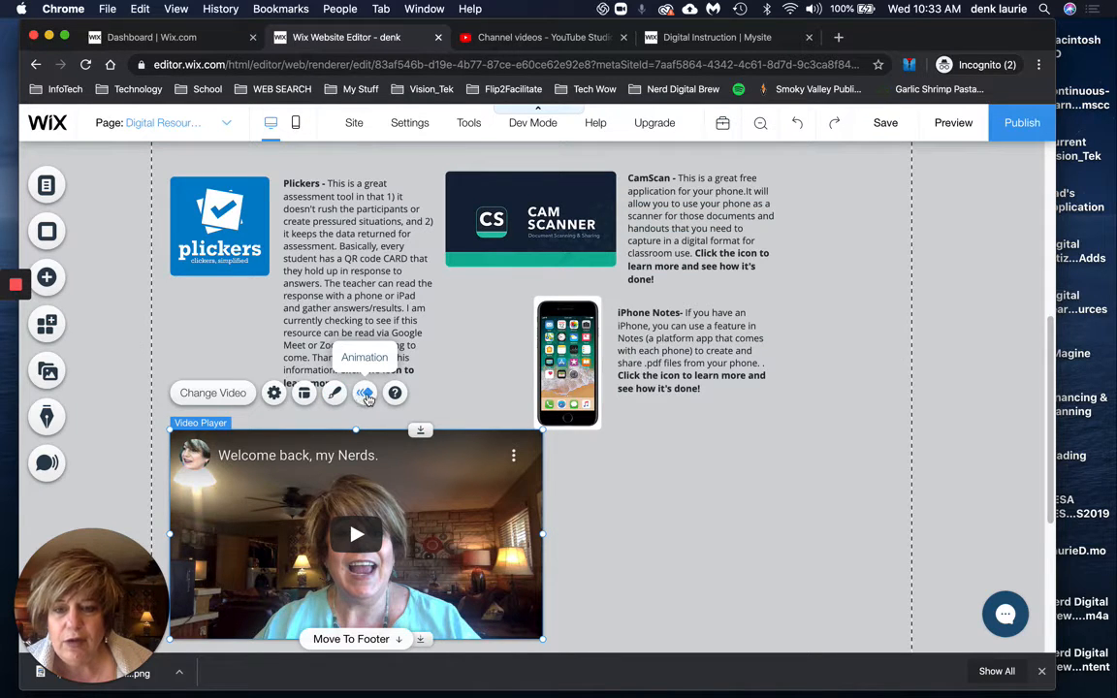
Step: View the video's entrance animation choices and dismiss them without applying one
{"action": "left_click", "coordinate": [365, 392]}
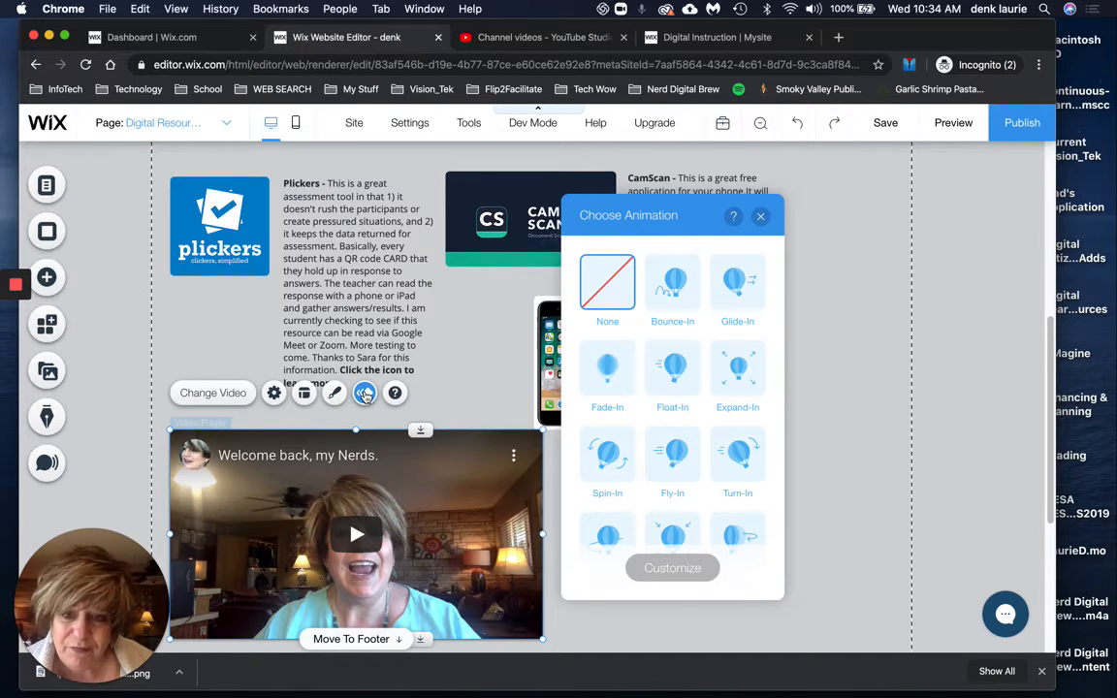
{"action": "left_click", "coordinate": [760, 215]}
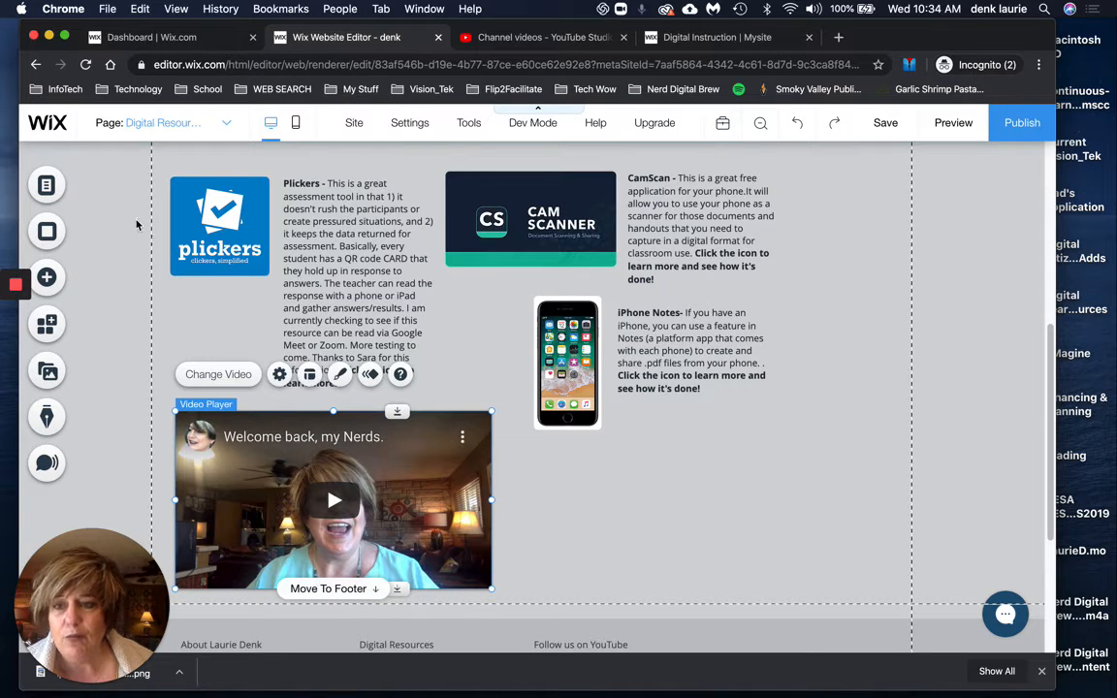
{"action": "mouse_move", "coordinate": [269, 606]}
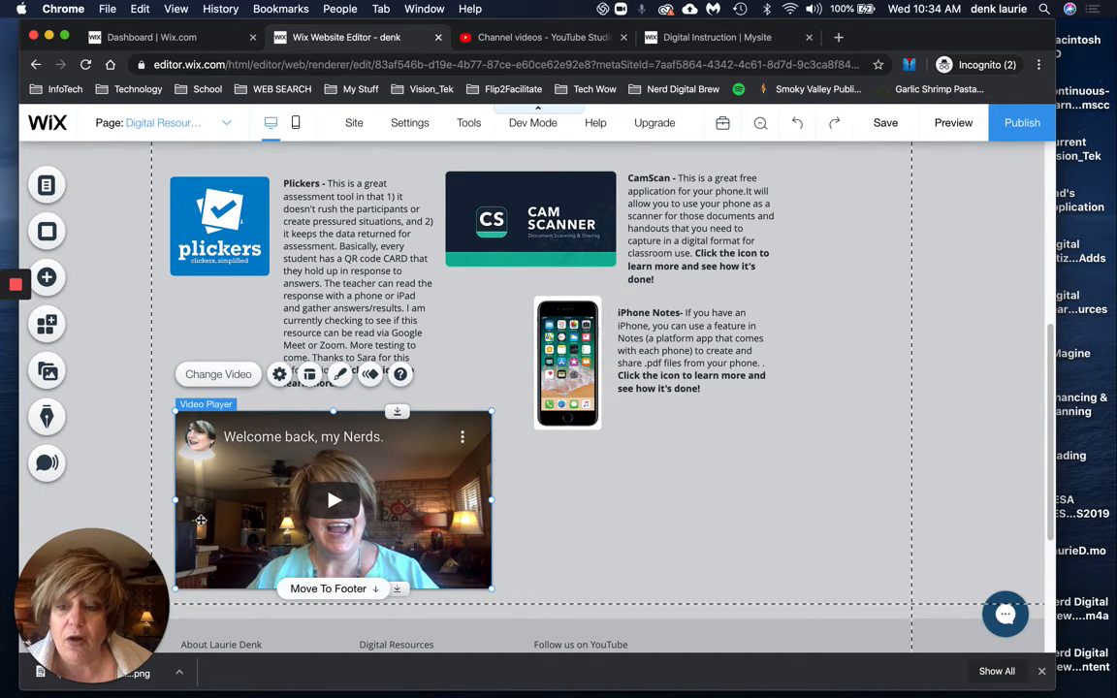
{"action": "mouse_move", "coordinate": [332, 517]}
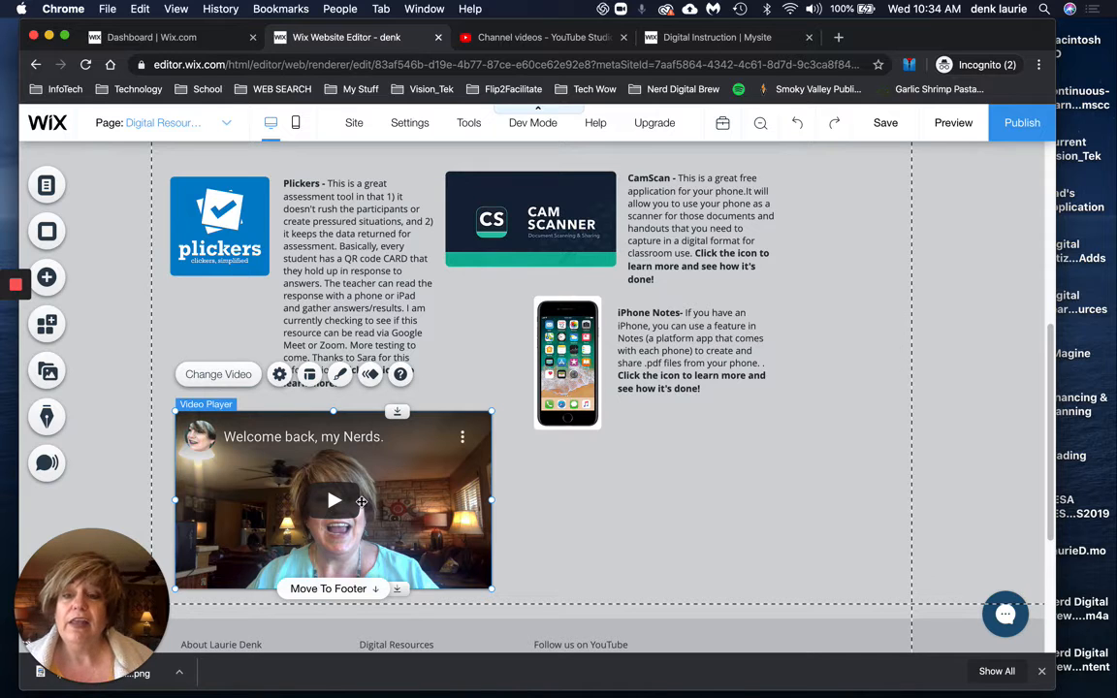
{"action": "mouse_move", "coordinate": [47, 278]}
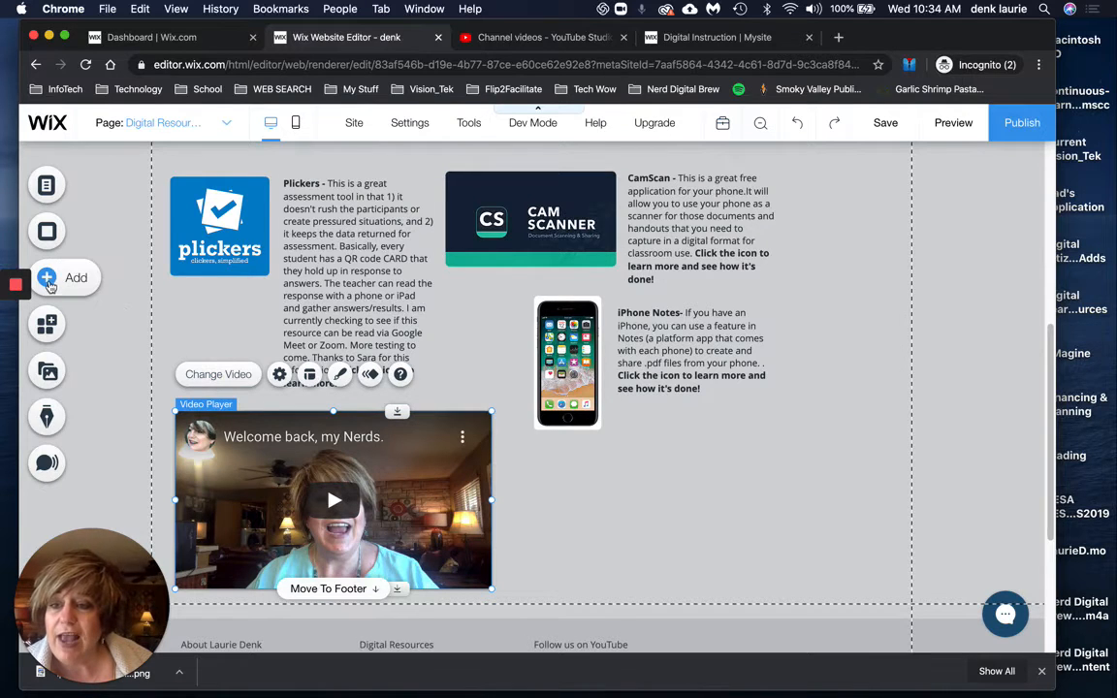
{"action": "left_click", "coordinate": [46, 278]}
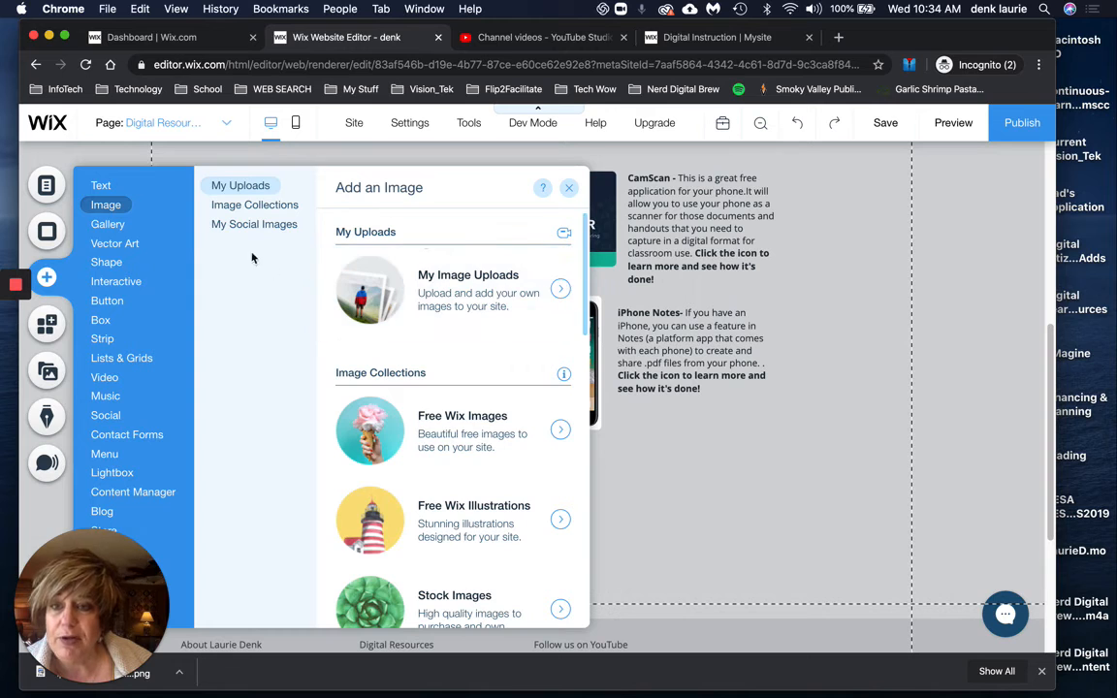
{"action": "left_click", "coordinate": [108, 224]}
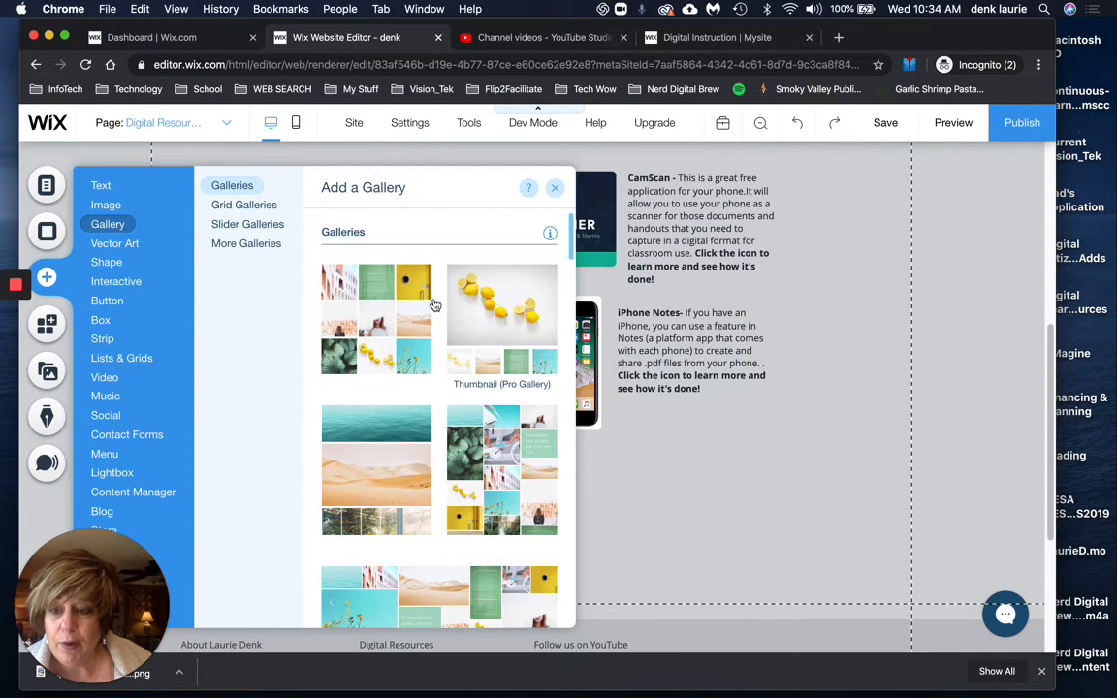
{"action": "left_click", "coordinate": [114, 243]}
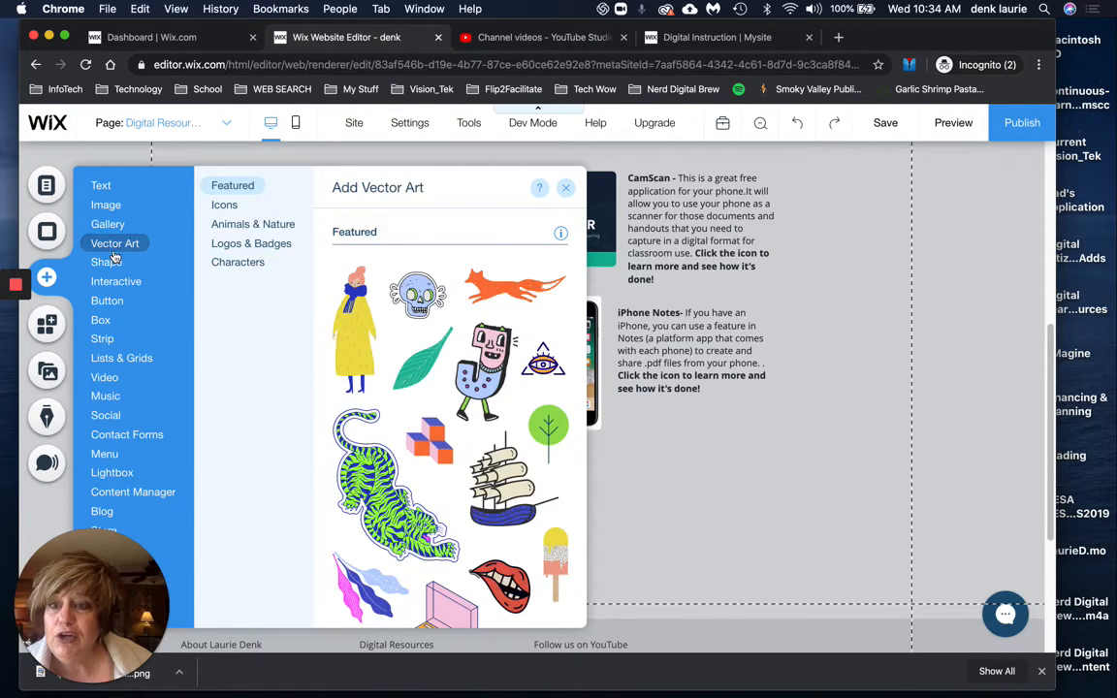
{"action": "left_click", "coordinate": [106, 301]}
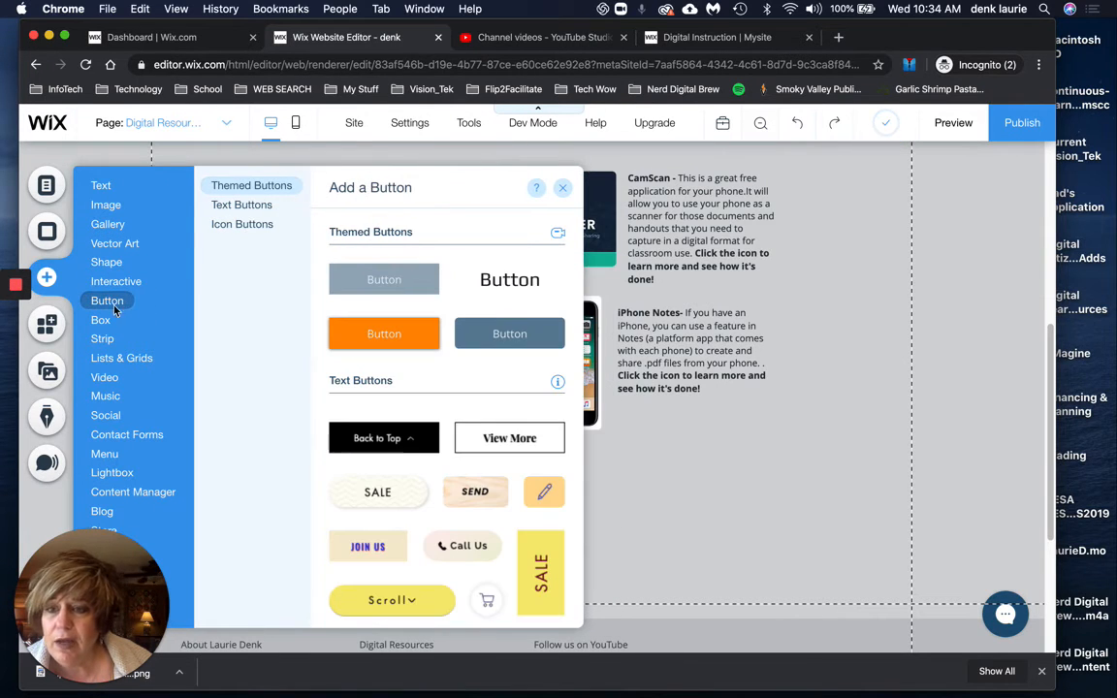
{"action": "left_click", "coordinate": [106, 395]}
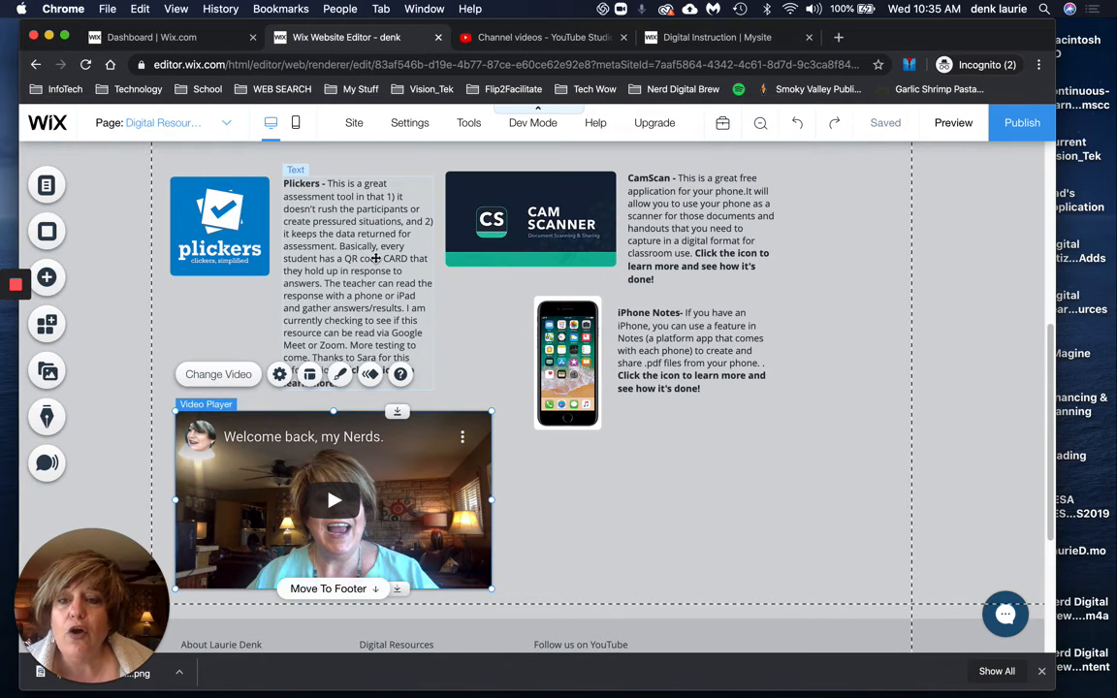
{"action": "mouse_move", "coordinate": [353, 307]}
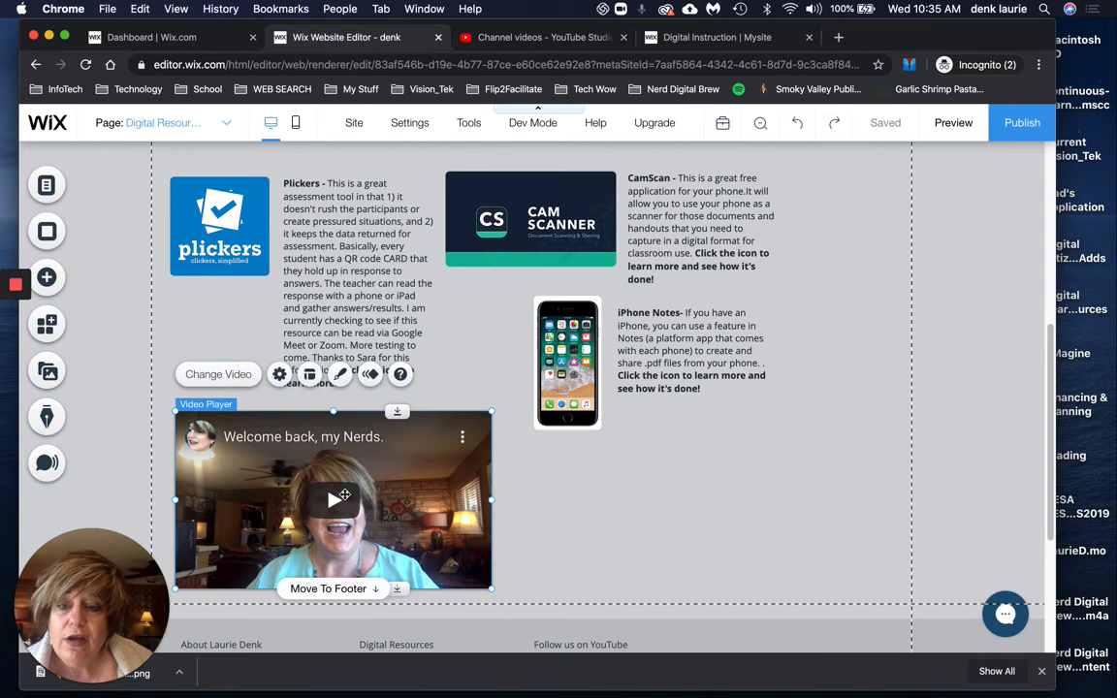
{"action": "left_click", "coordinate": [357, 281]}
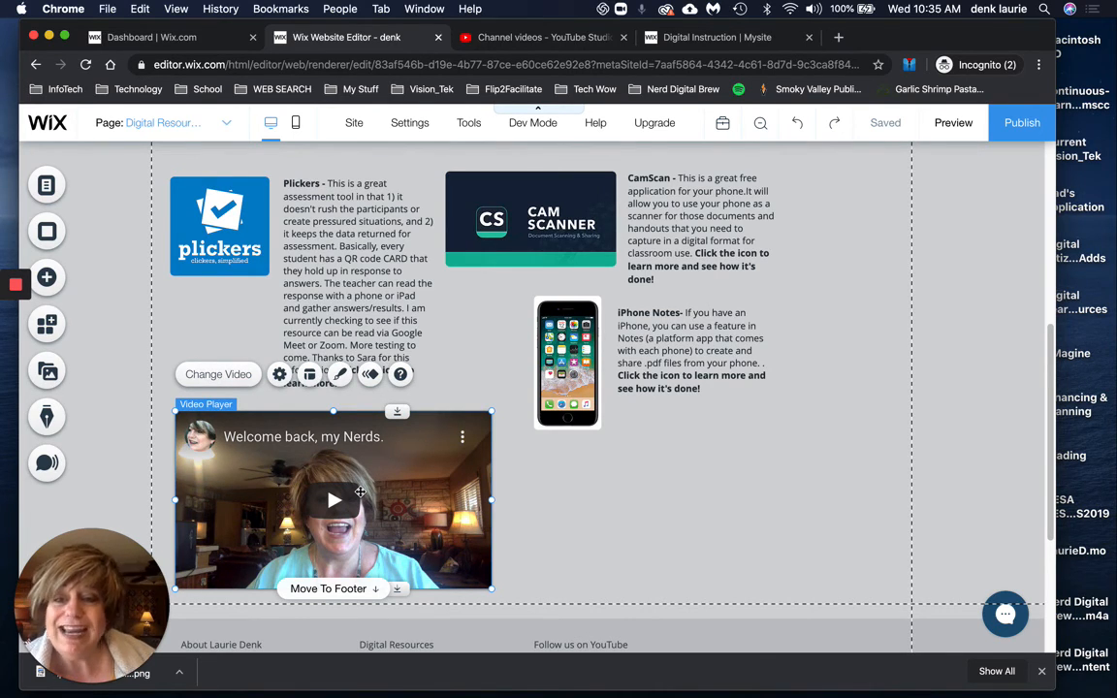
{"action": "left_click", "coordinate": [368, 281]}
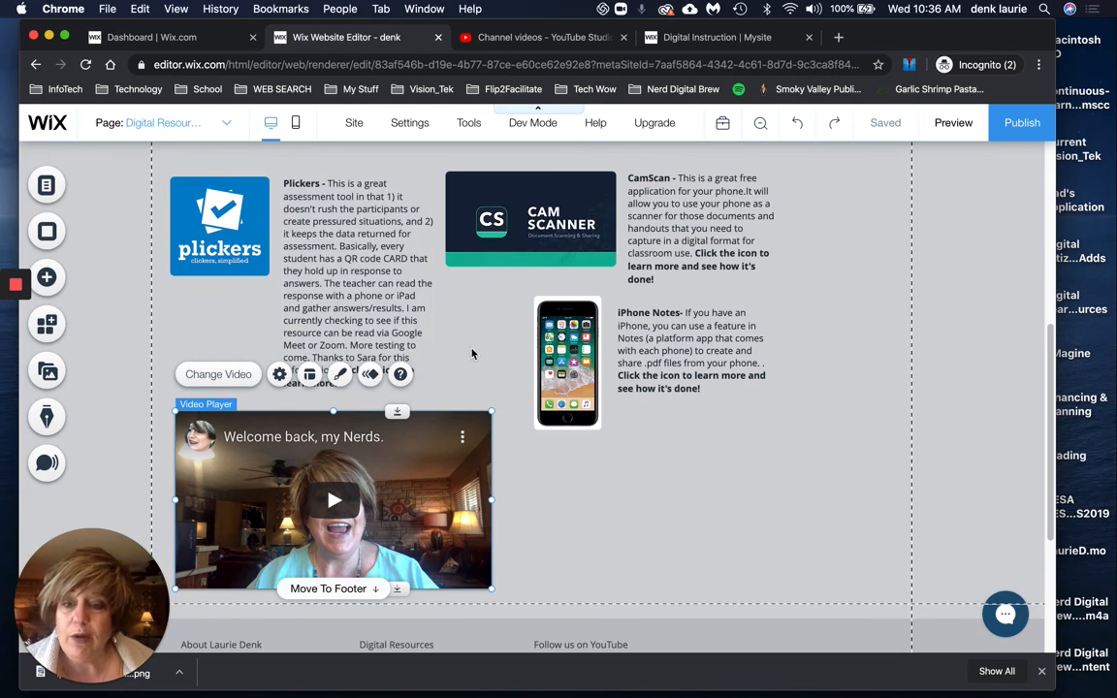
{"action": "mouse_move", "coordinate": [417, 457]}
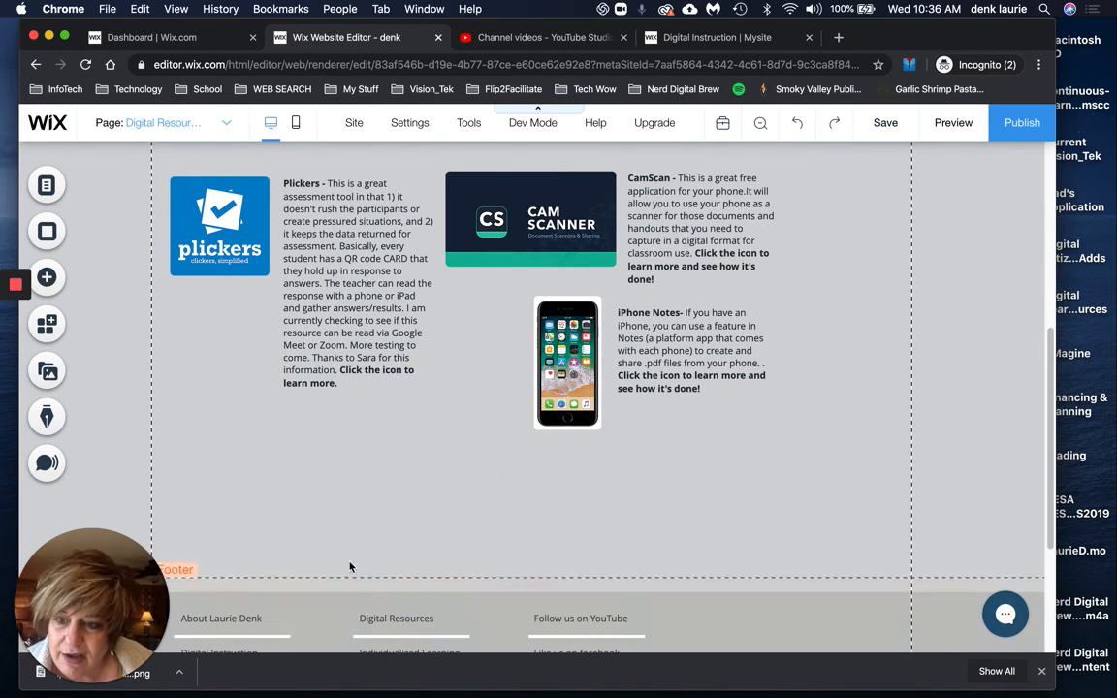
{"action": "mouse_move", "coordinate": [884, 122]}
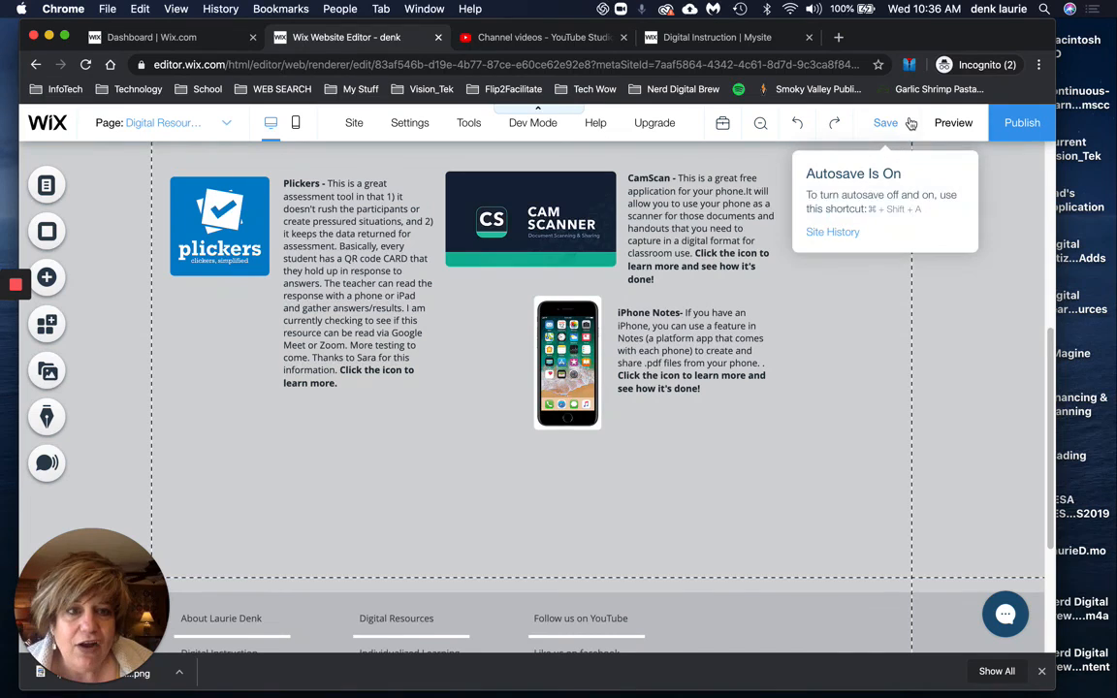
{"action": "mouse_move", "coordinate": [1021, 122]}
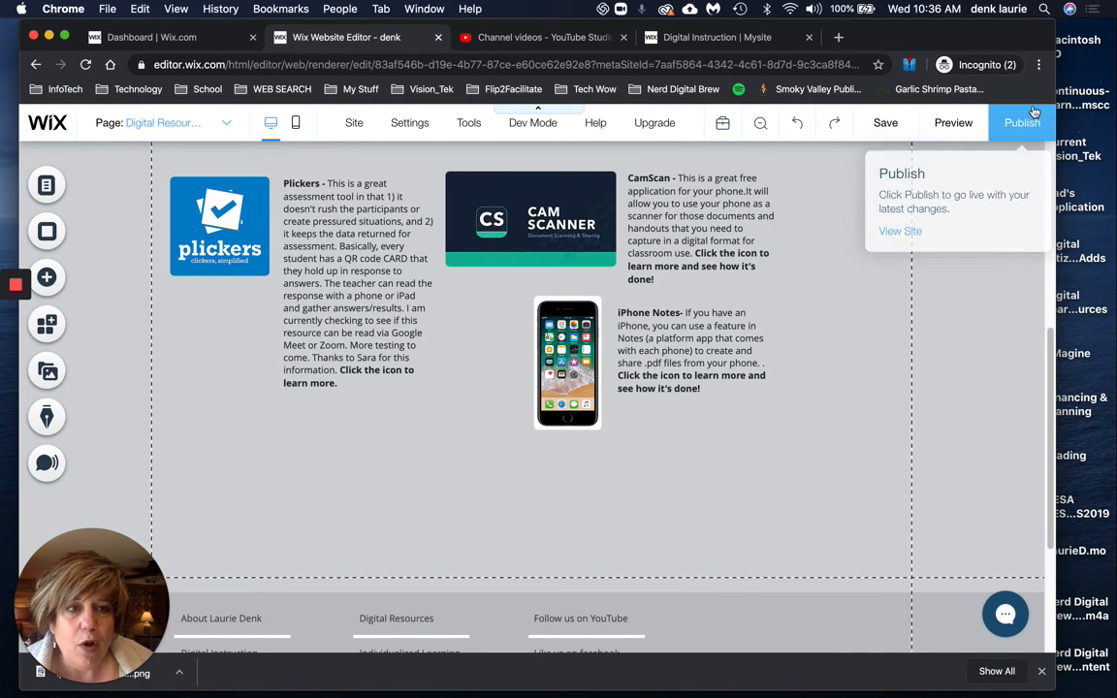
{"action": "mouse_move", "coordinate": [884, 123]}
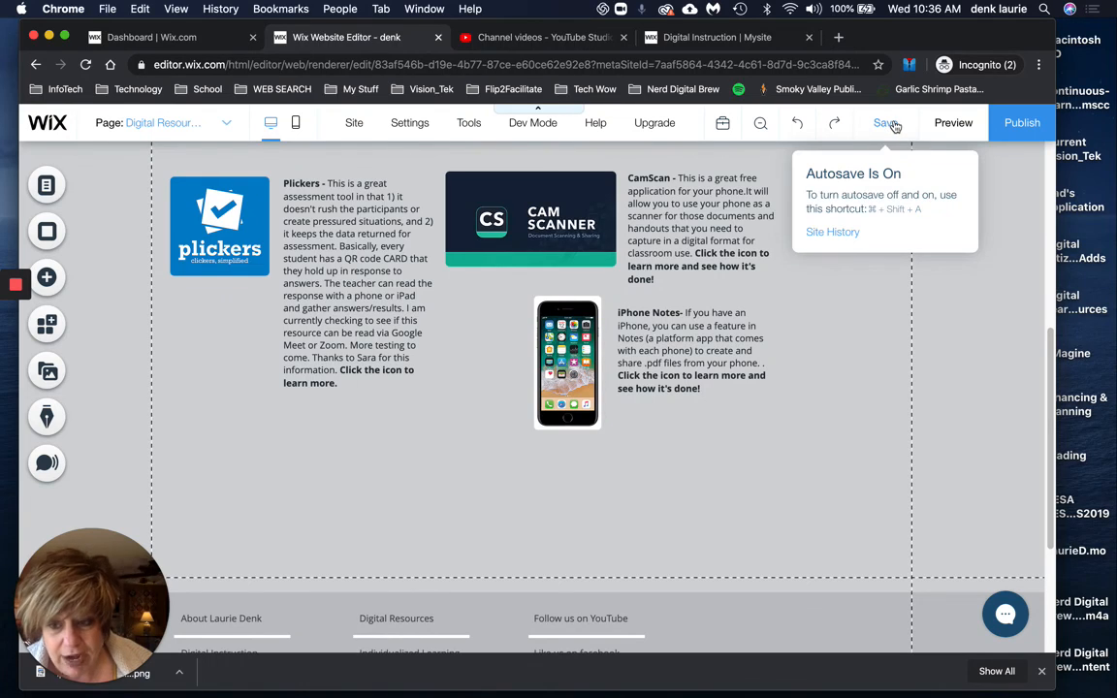
{"action": "mouse_move", "coordinate": [620, 60]}
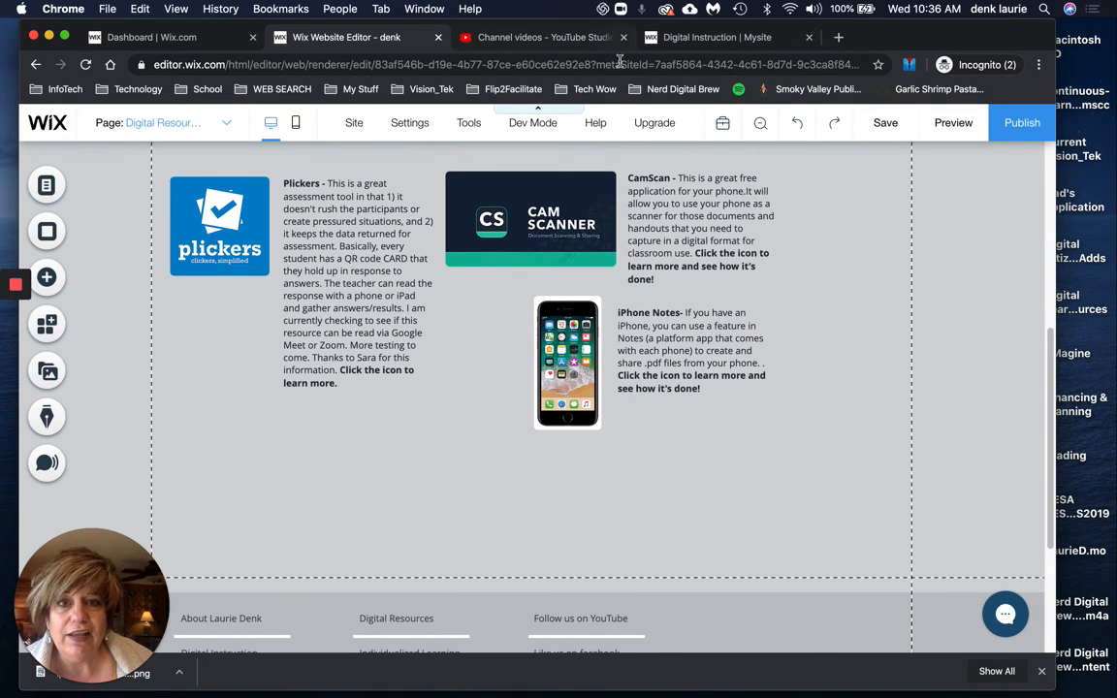